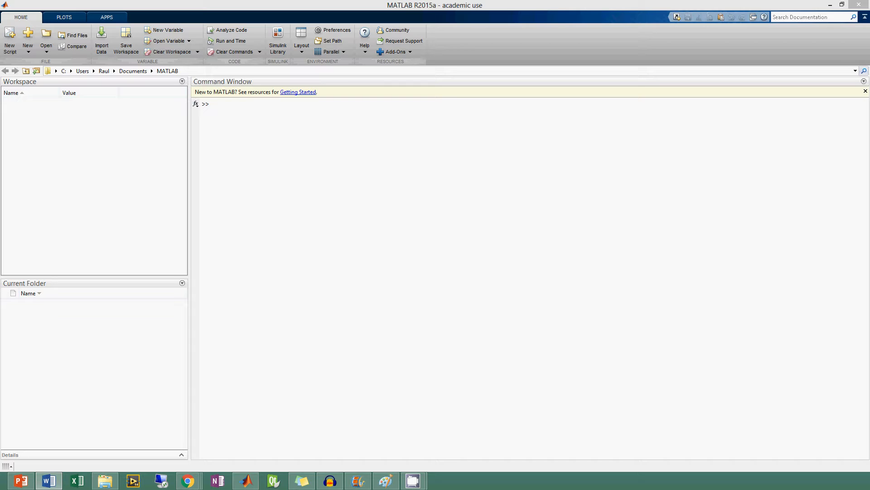
{"action": "mouse_move", "coordinate": [361, 14]}
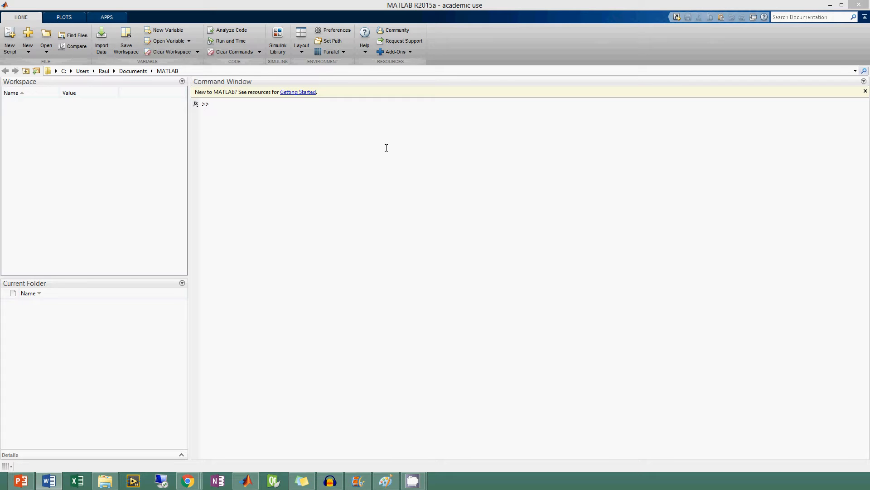
{"action": "mouse_move", "coordinate": [343, 135]}
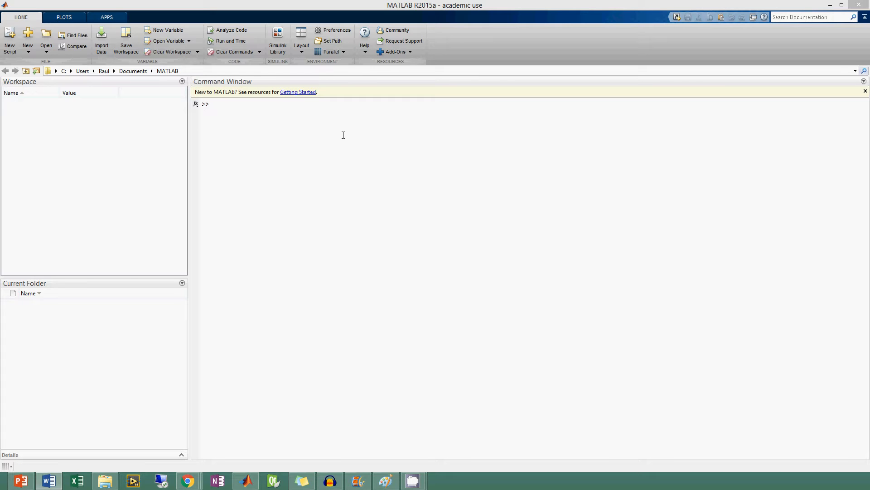
Calculate 1+2, 10+10 and 2*2 at the prompt, leaving ans equal to 4
{"action": "left_click", "coordinate": [357, 146]}
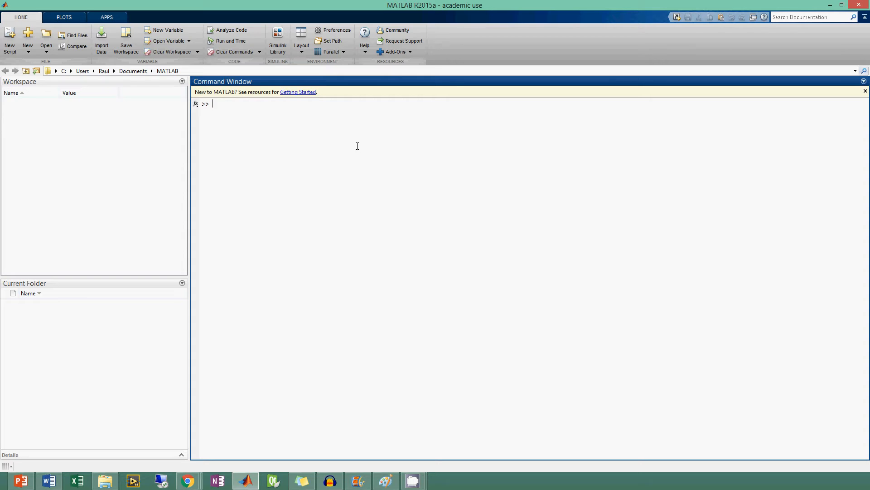
{"action": "mouse_move", "coordinate": [378, 122]}
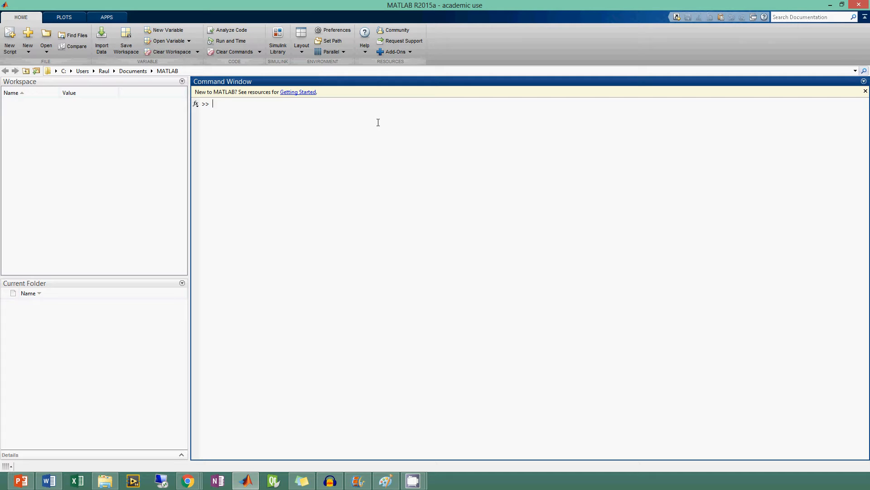
{"action": "type", "text": "1"}
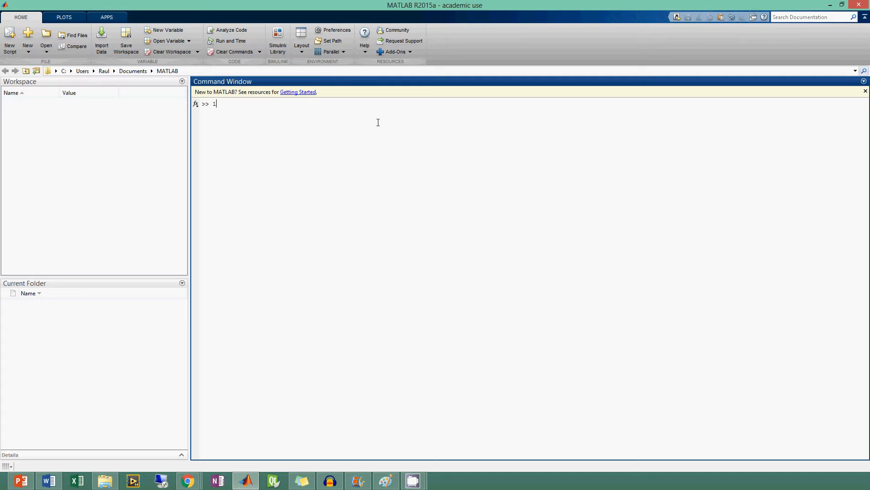
{"action": "key", "text": "enter"}
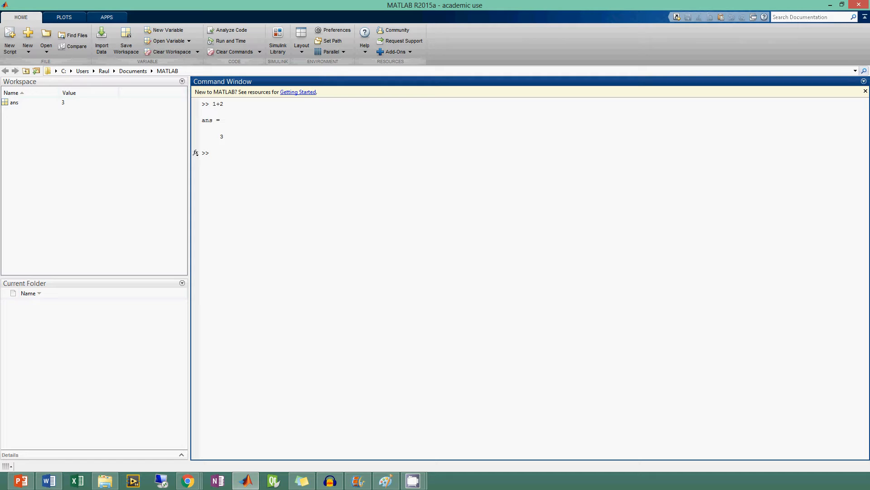
{"action": "mouse_move", "coordinate": [47, 154]}
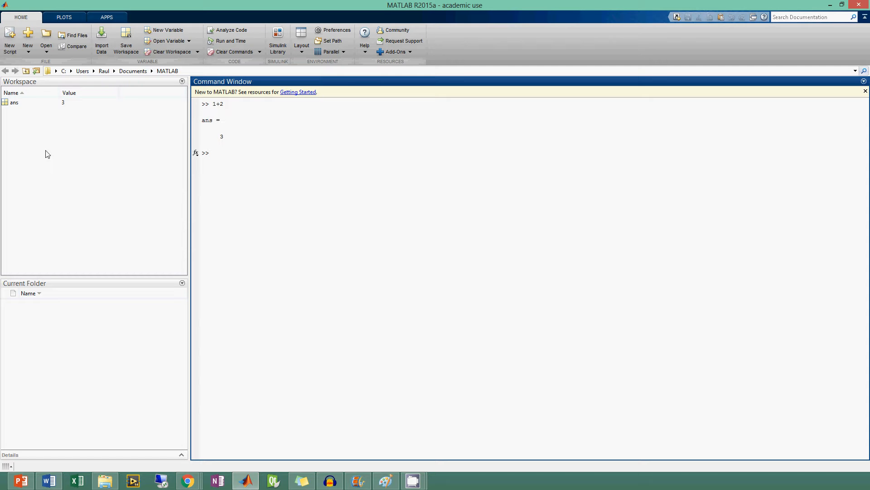
{"action": "mouse_move", "coordinate": [65, 117]}
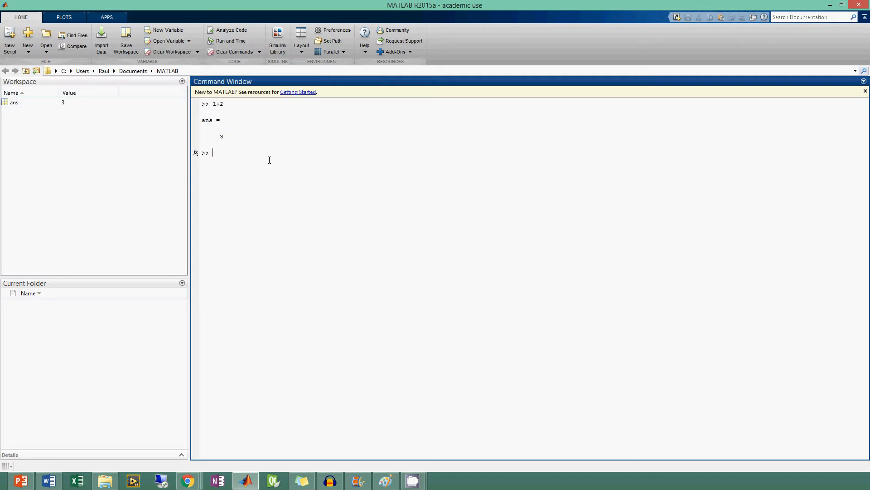
{"action": "type", "text": "10+10"}
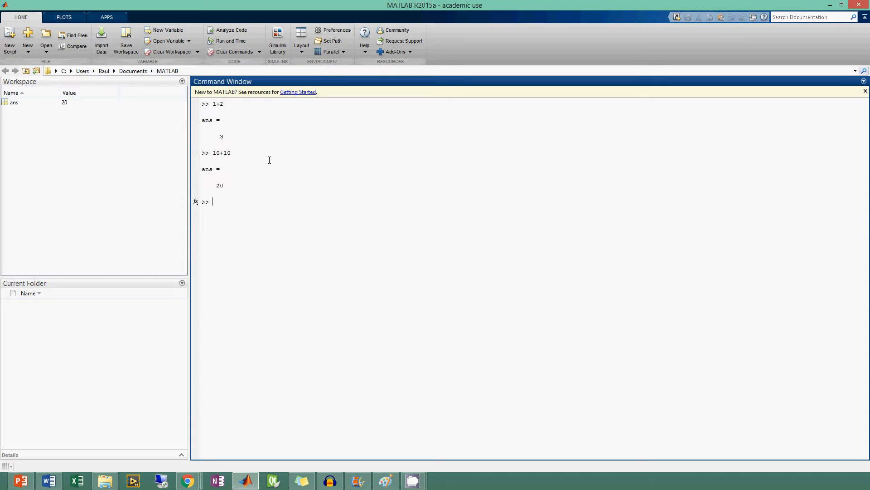
{"action": "type", "text": "2"}
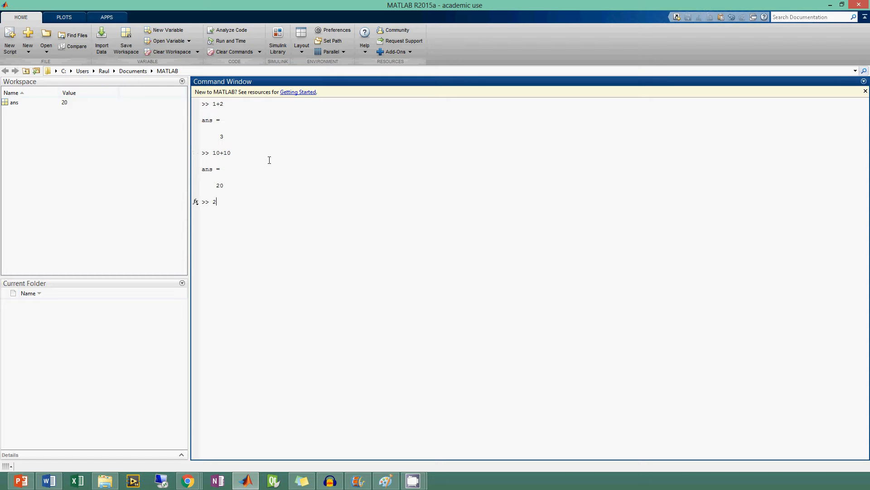
{"action": "key", "text": "enter"}
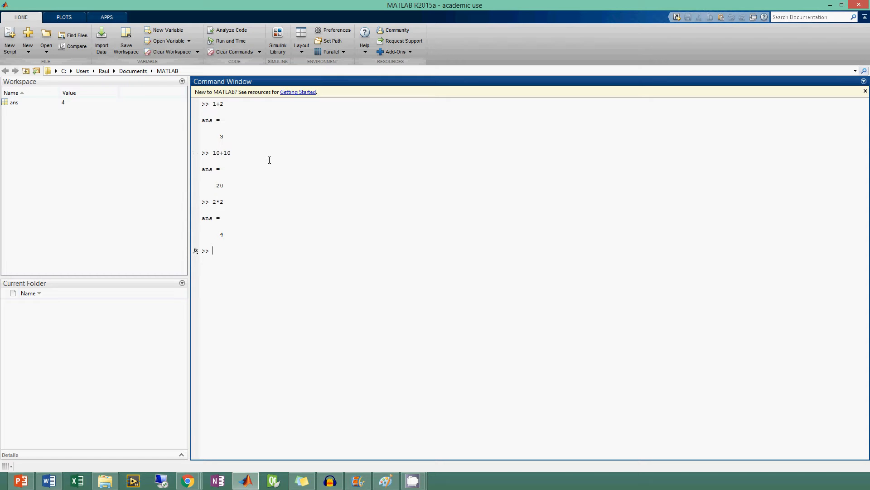
{"action": "mouse_move", "coordinate": [279, 243]}
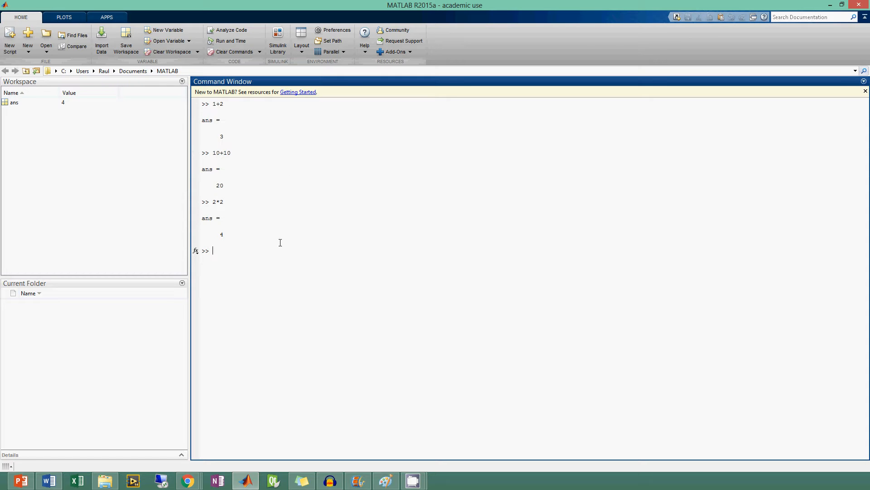
{"action": "mouse_move", "coordinate": [254, 223]}
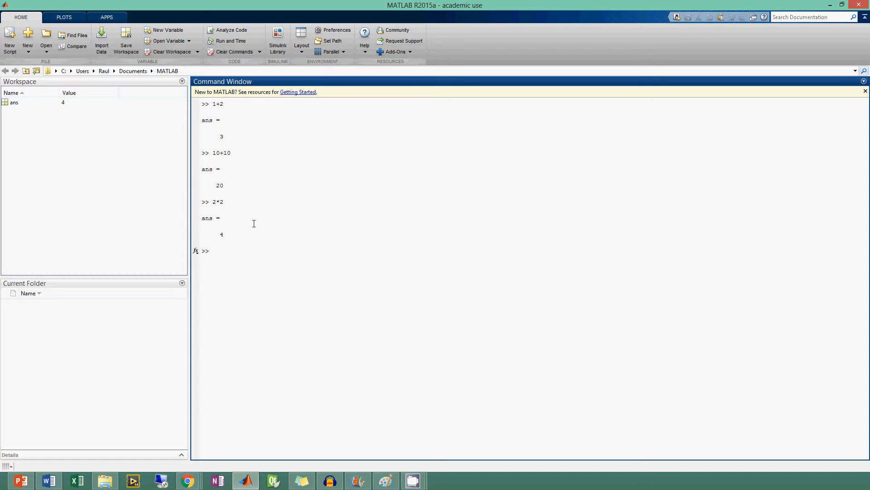
Clear the Command Window with clc
{"action": "type", "text": "z"}
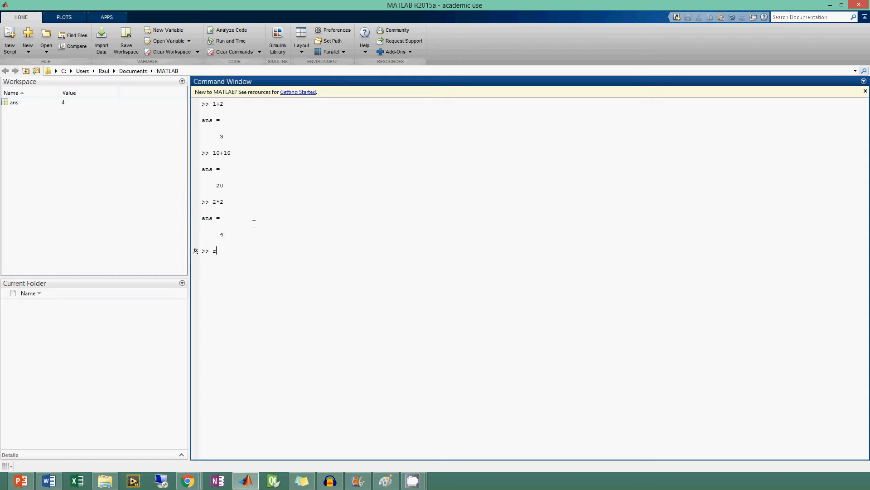
{"action": "type", "text": "run ("}
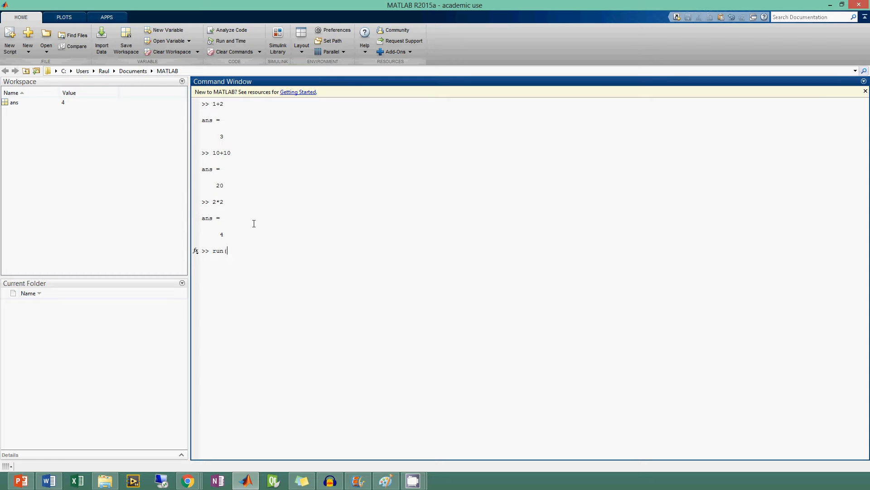
{"action": "type", "text": "'')"}
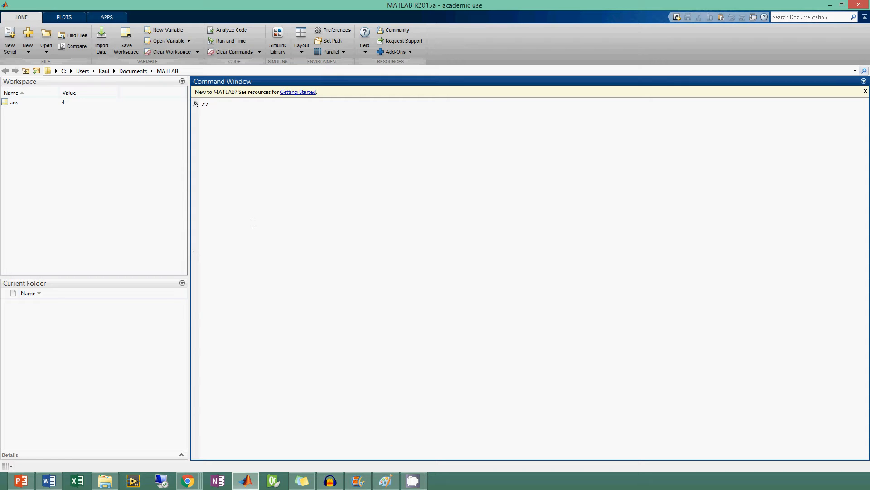
{"action": "mouse_move", "coordinate": [319, 153]}
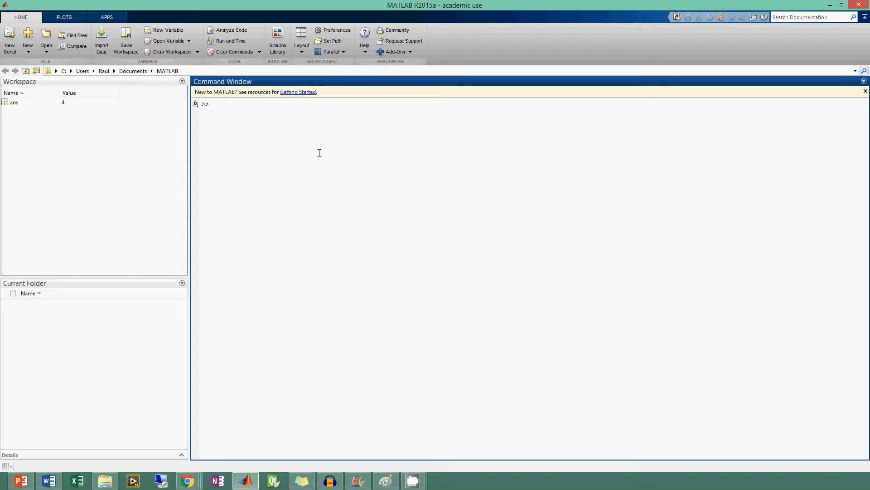
{"action": "mouse_move", "coordinate": [316, 159]}
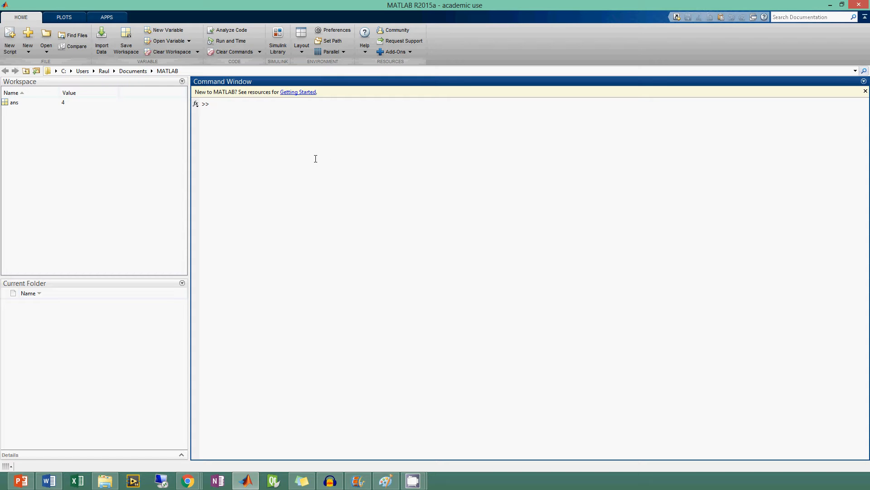
{"action": "left_click", "coordinate": [213, 104]}
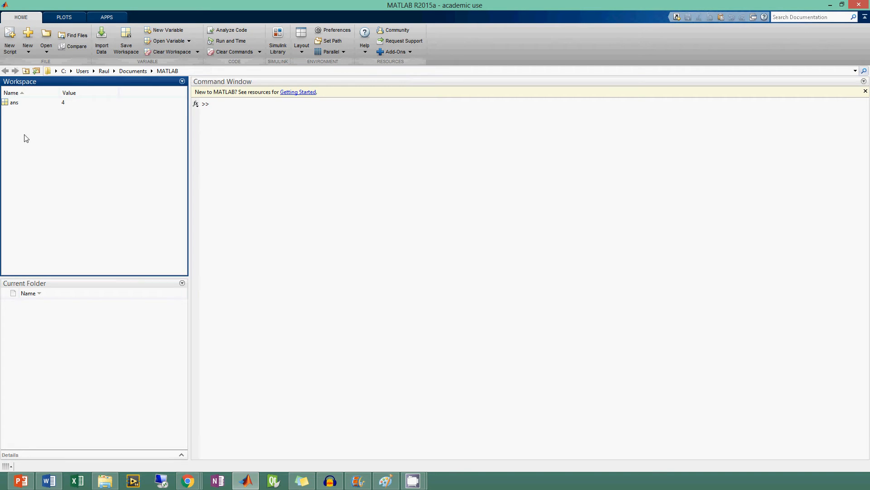
{"action": "mouse_move", "coordinate": [79, 160]}
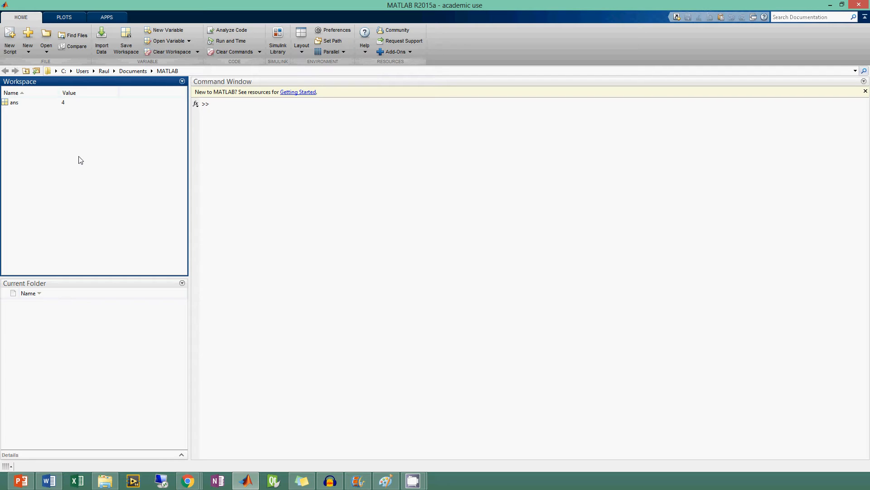
{"action": "mouse_move", "coordinate": [199, 112]}
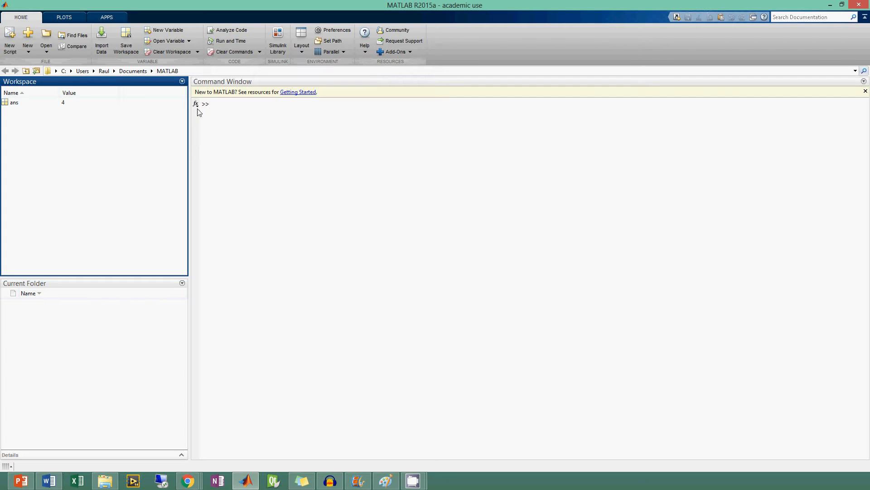
{"action": "mouse_move", "coordinate": [247, 109]}
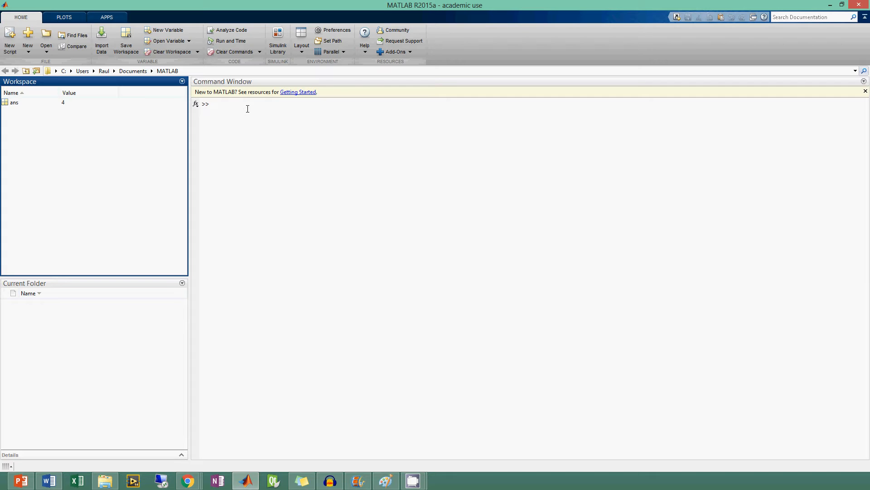
{"action": "mouse_move", "coordinate": [100, 141]}
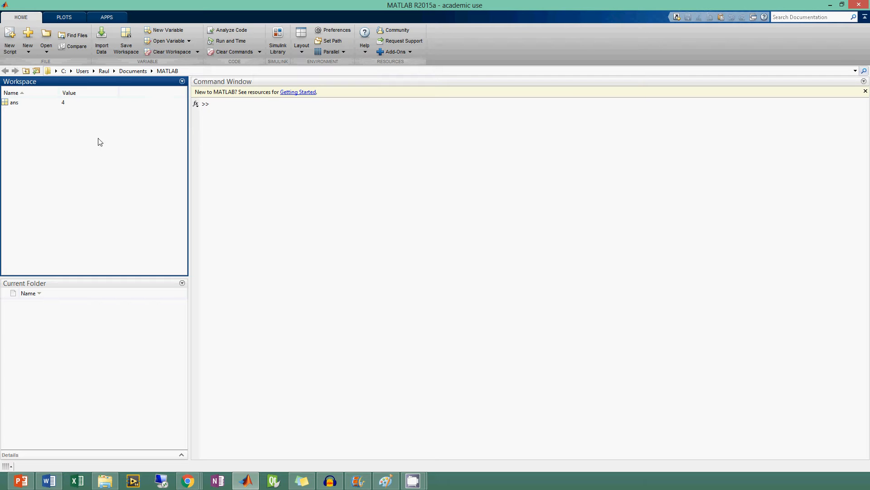
{"action": "mouse_move", "coordinate": [26, 109]}
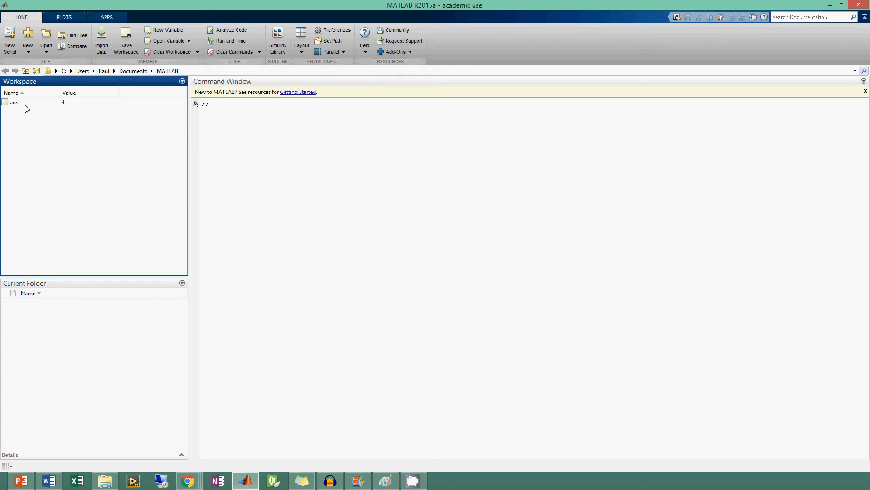
{"action": "mouse_move", "coordinate": [24, 110]}
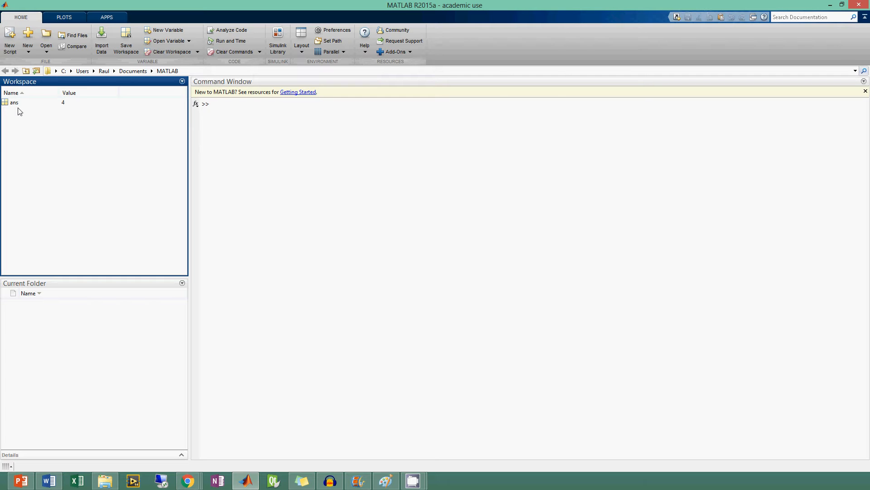
{"action": "mouse_move", "coordinate": [39, 109]}
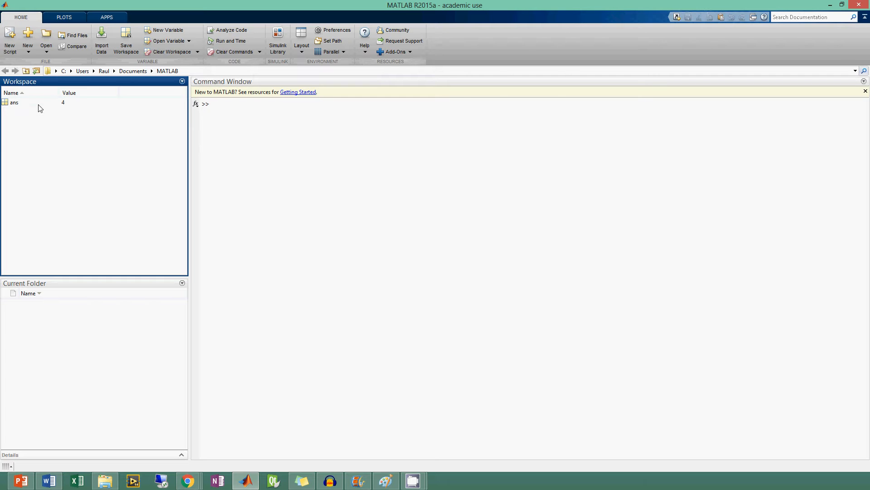
{"action": "mouse_move", "coordinate": [14, 102]}
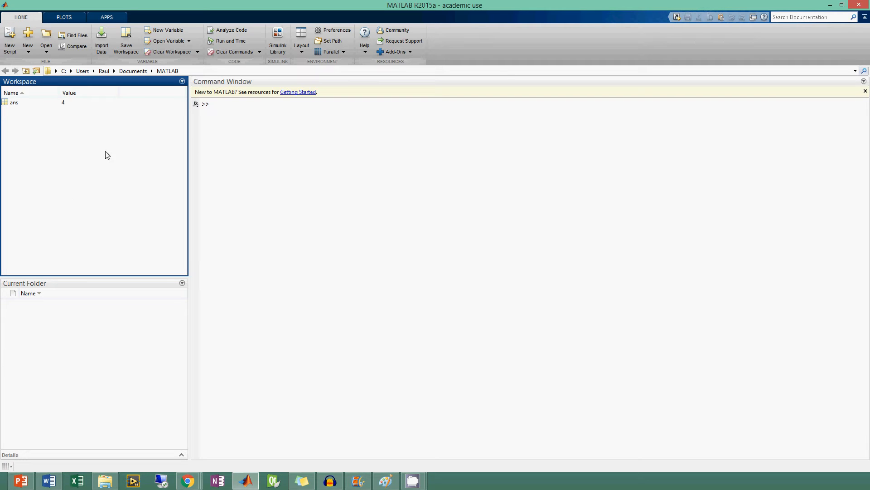
{"action": "mouse_move", "coordinate": [10, 148]}
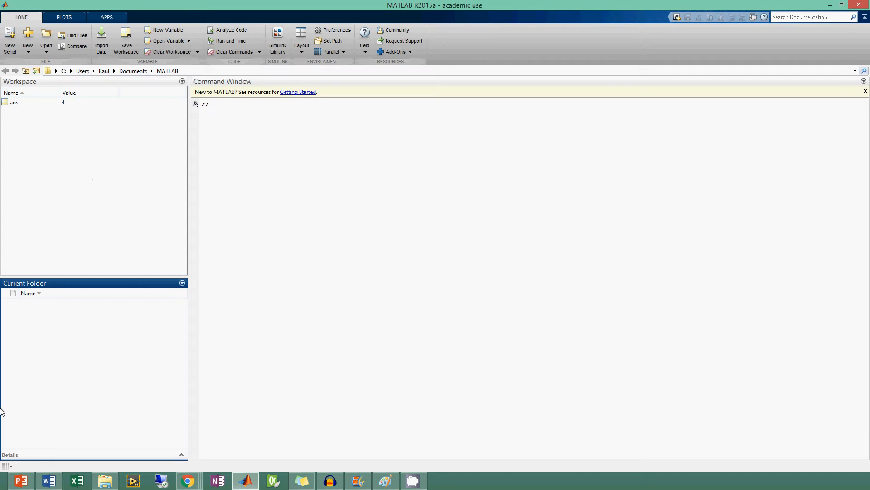
{"action": "mouse_move", "coordinate": [93, 344]}
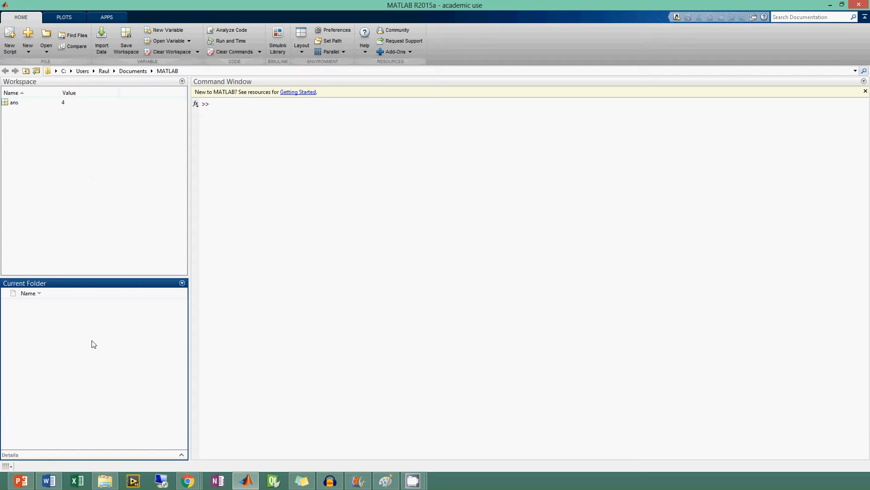
{"action": "mouse_move", "coordinate": [95, 341]}
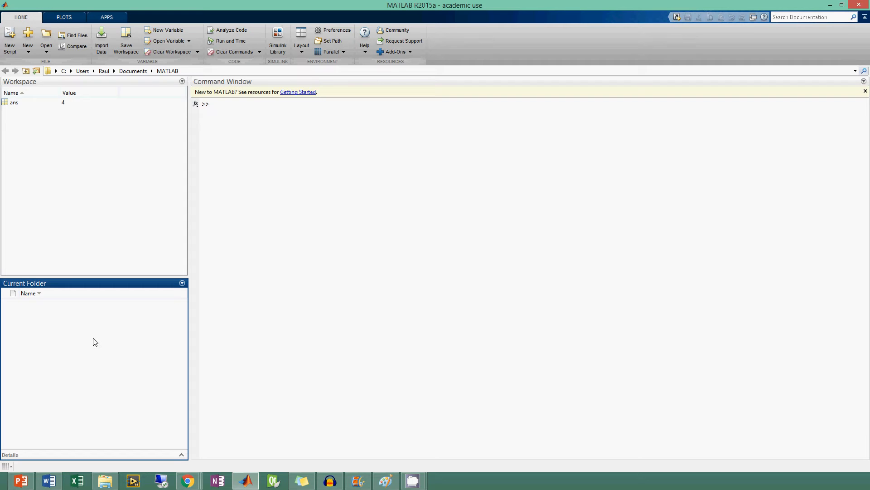
{"action": "mouse_move", "coordinate": [385, 202]}
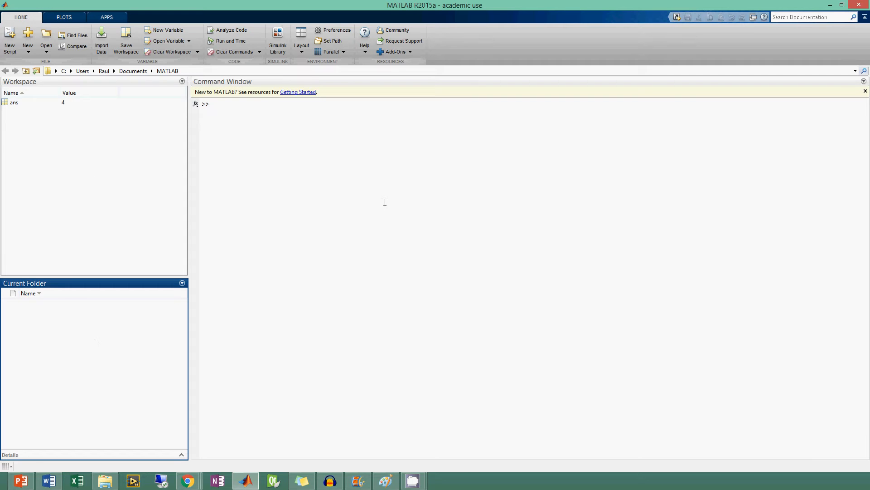
{"action": "mouse_move", "coordinate": [42, 292]}
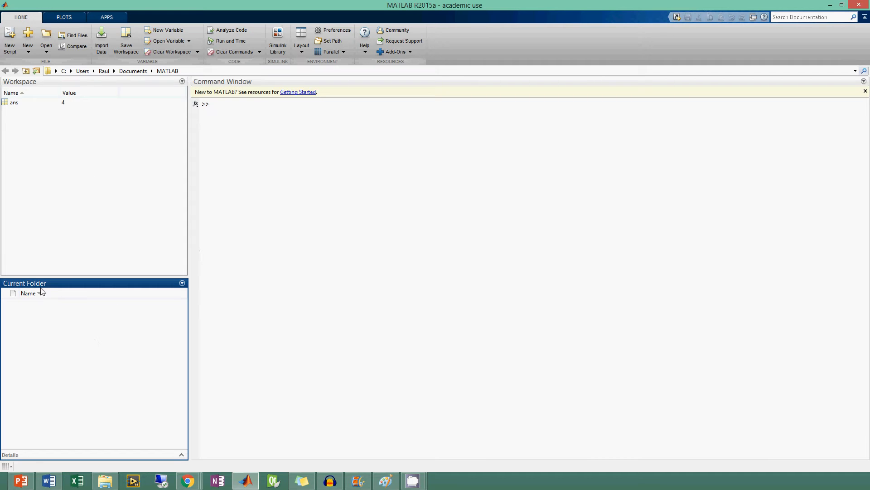
{"action": "mouse_move", "coordinate": [20, 81]}
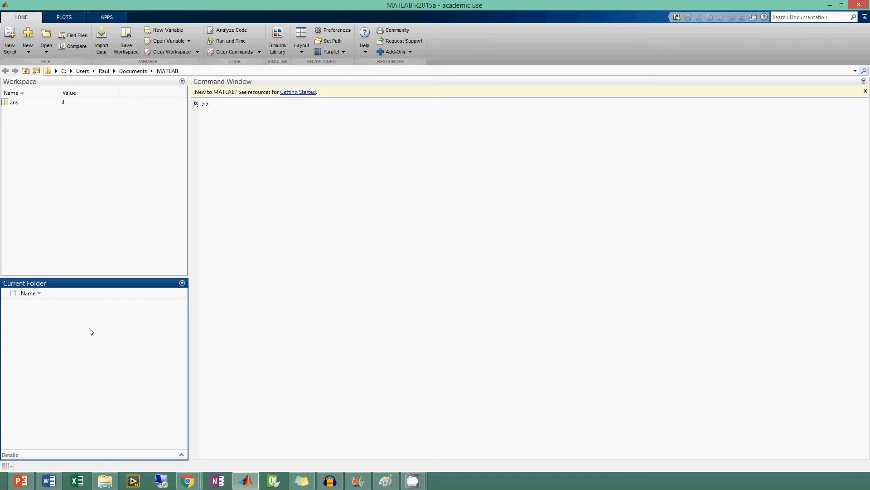
{"action": "mouse_move", "coordinate": [81, 339]}
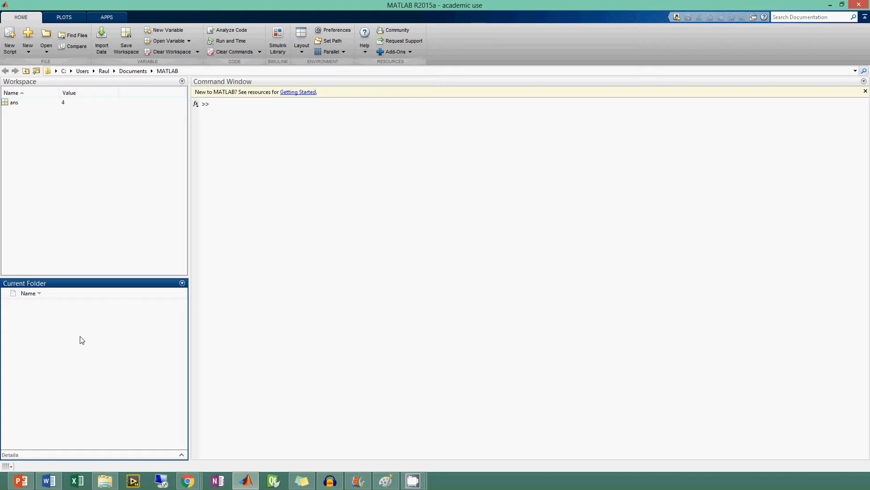
{"action": "mouse_move", "coordinate": [204, 78]}
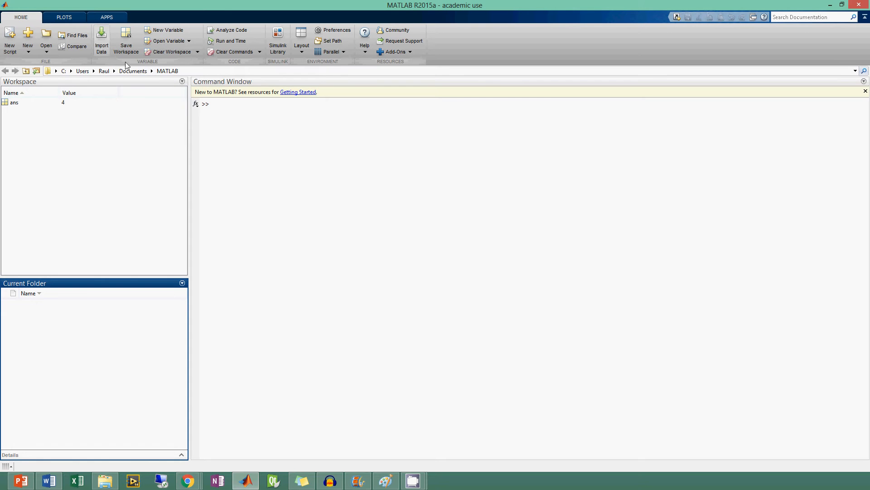
{"action": "mouse_move", "coordinate": [109, 82]}
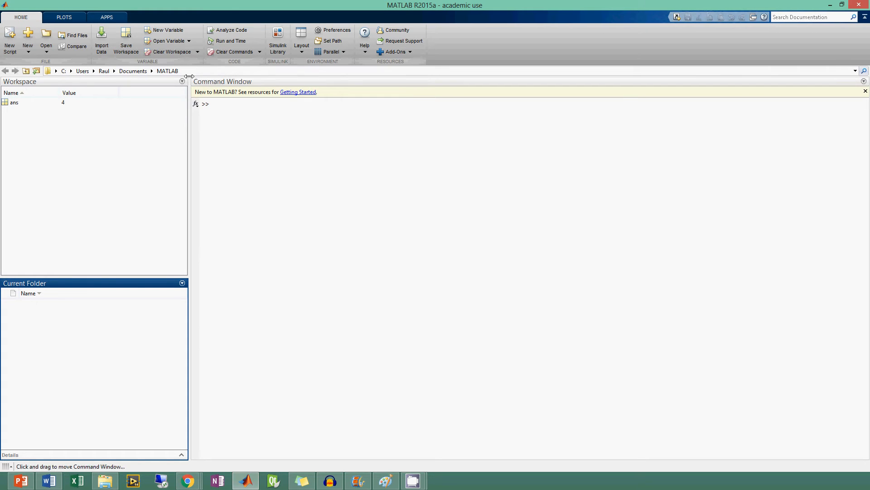
{"action": "mouse_move", "coordinate": [87, 341]}
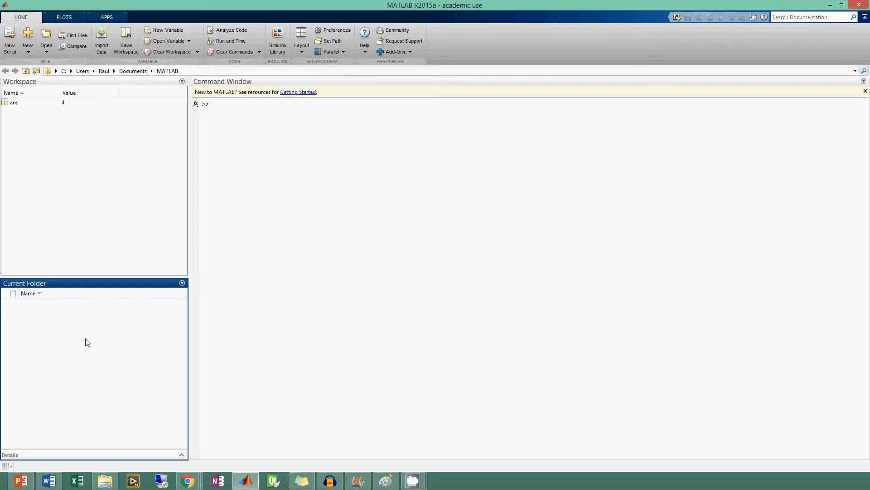
{"action": "mouse_move", "coordinate": [125, 319]}
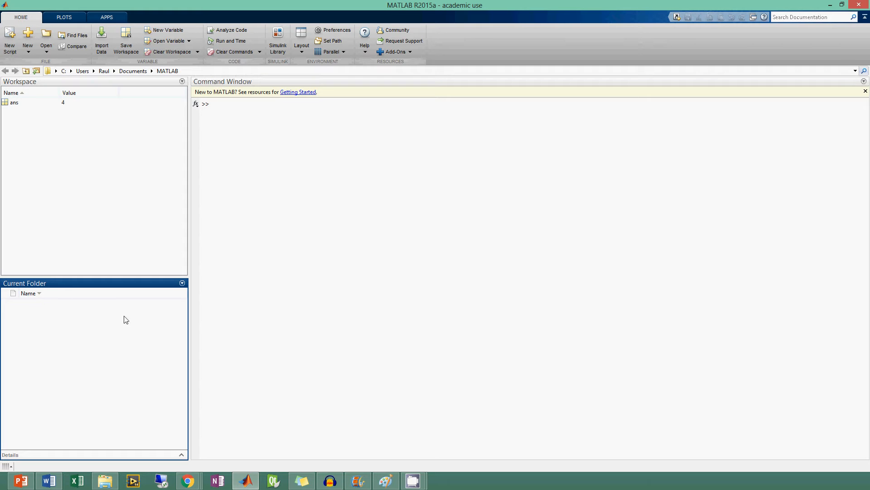
{"action": "mouse_move", "coordinate": [178, 86]}
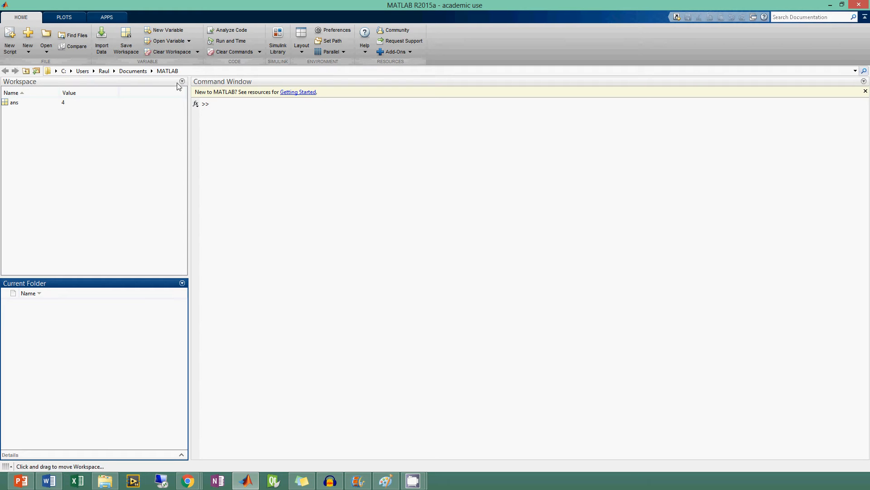
{"action": "mouse_move", "coordinate": [86, 357]}
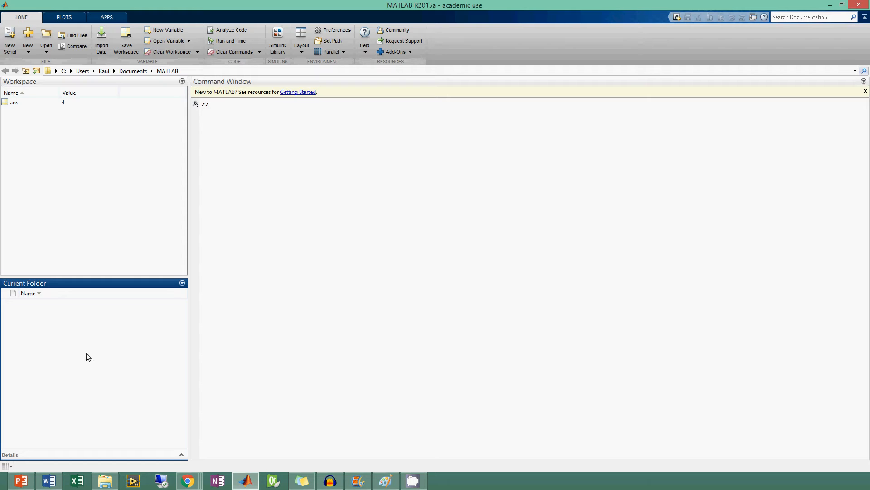
{"action": "mouse_move", "coordinate": [77, 357]}
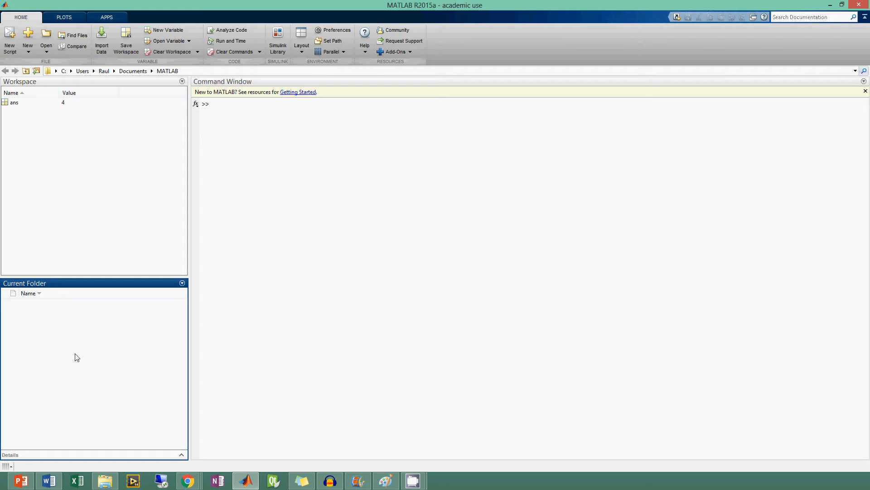
{"action": "mouse_move", "coordinate": [89, 295]}
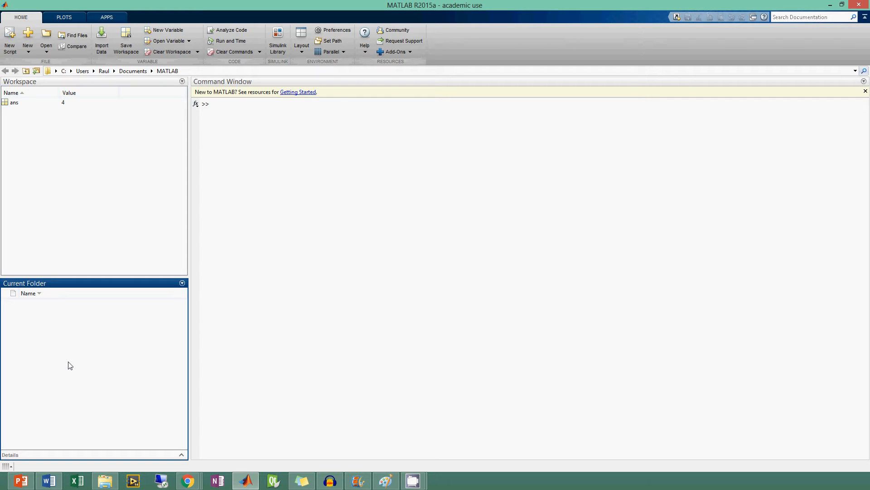
{"action": "mouse_move", "coordinate": [260, 299]}
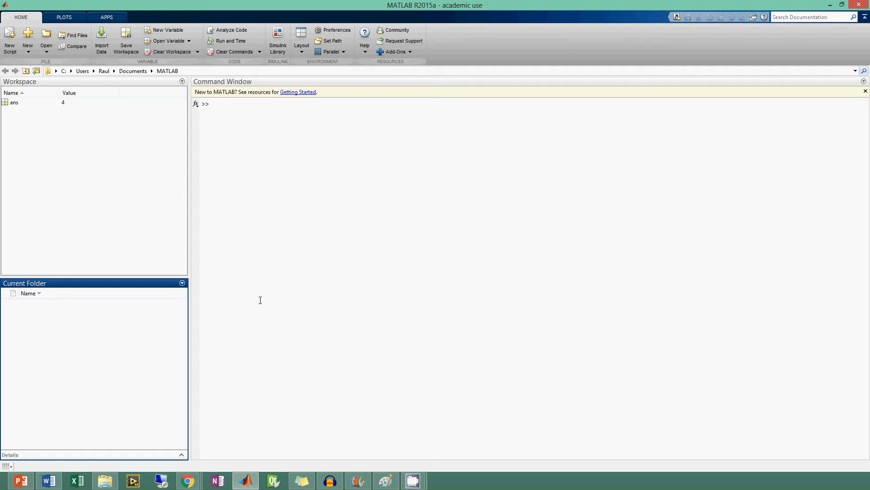
{"action": "mouse_move", "coordinate": [97, 351]}
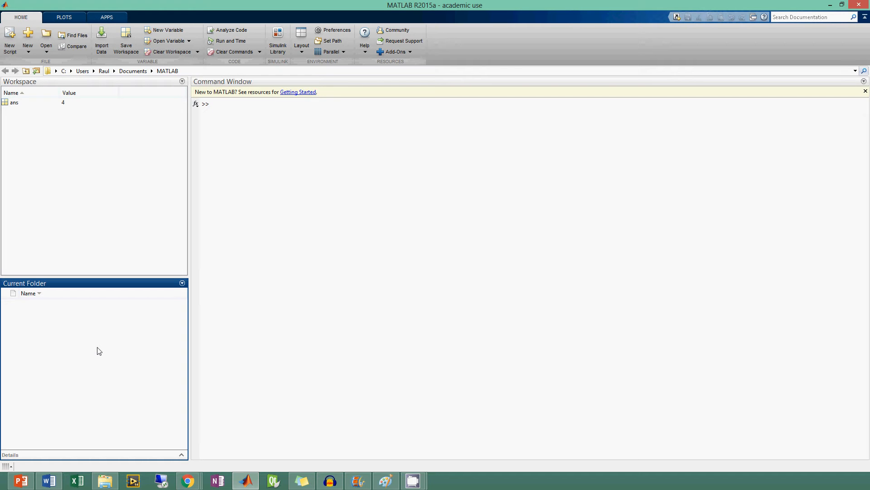
{"action": "mouse_move", "coordinate": [110, 331]}
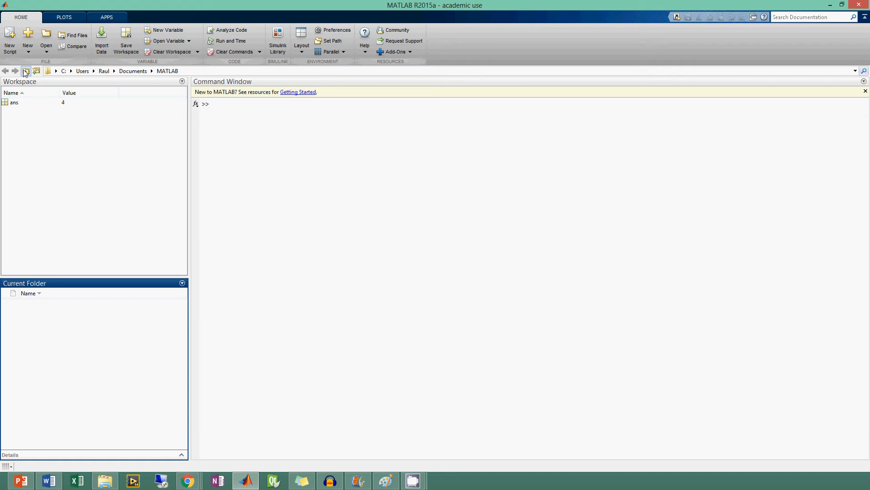
{"action": "left_click", "coordinate": [25, 71]}
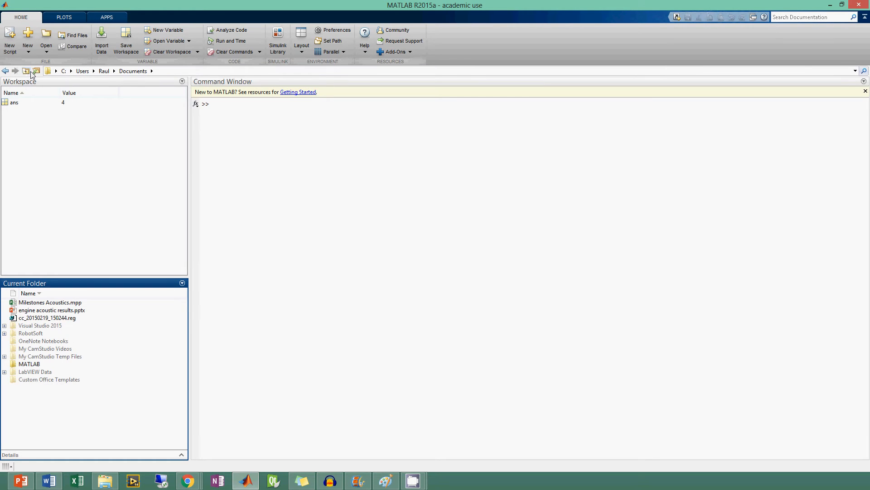
{"action": "mouse_move", "coordinate": [70, 294]}
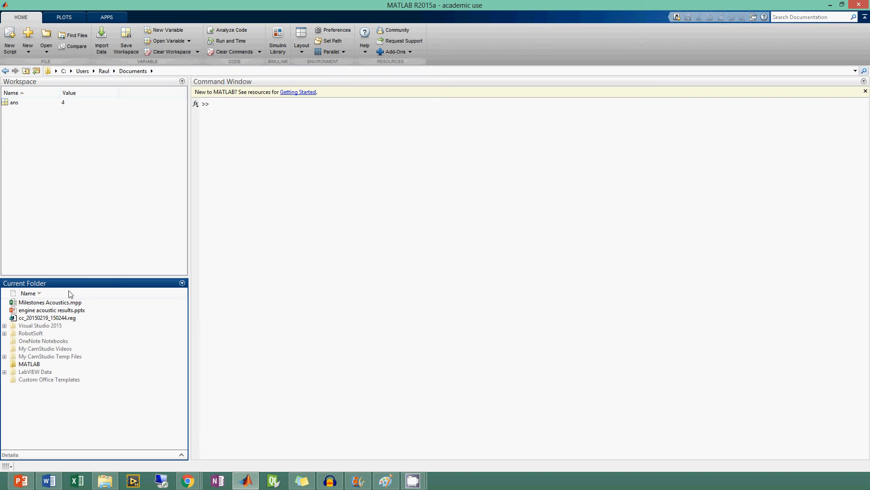
{"action": "double_click", "coordinate": [30, 364]}
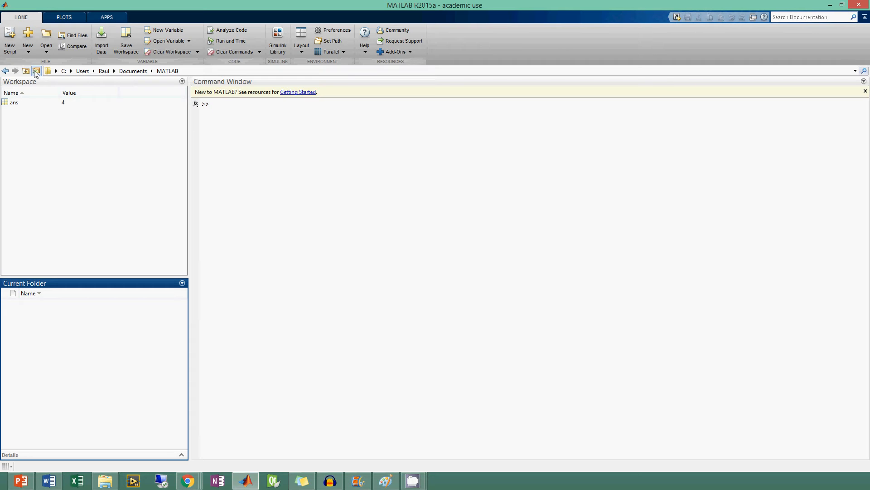
{"action": "mouse_move", "coordinate": [36, 70]}
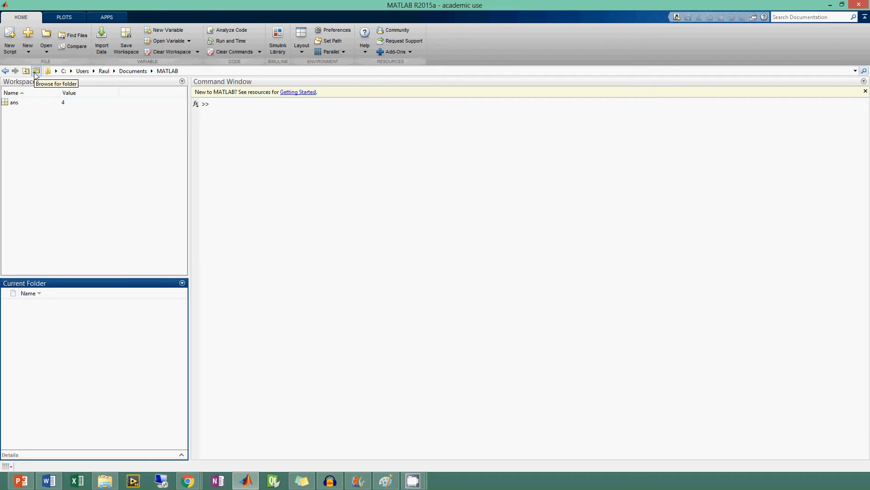
{"action": "mouse_move", "coordinate": [31, 216]}
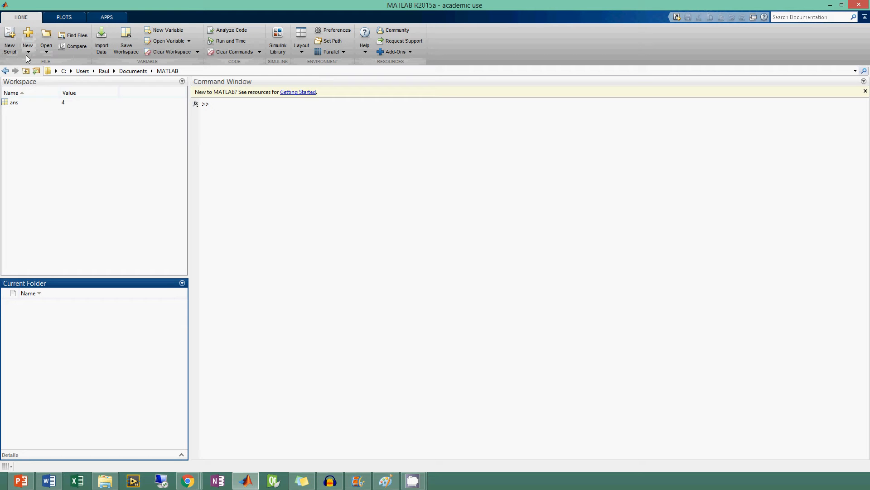
{"action": "left_click", "coordinate": [27, 39]}
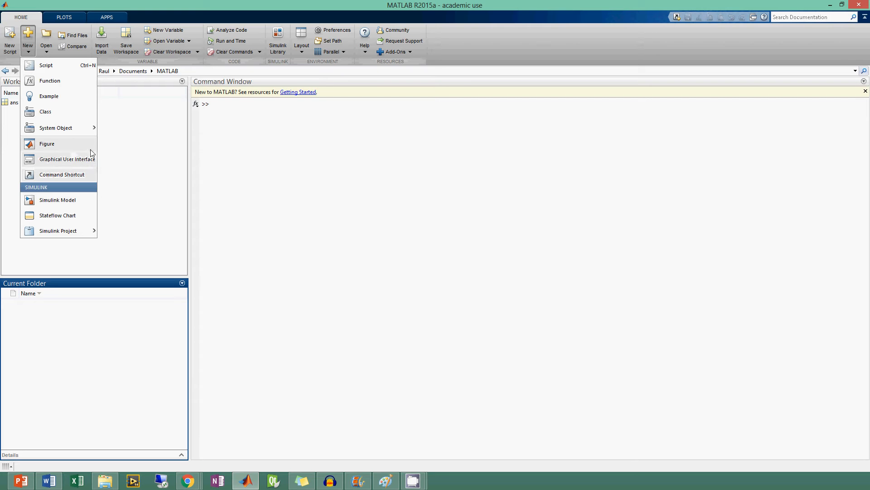
{"action": "mouse_move", "coordinate": [40, 77]}
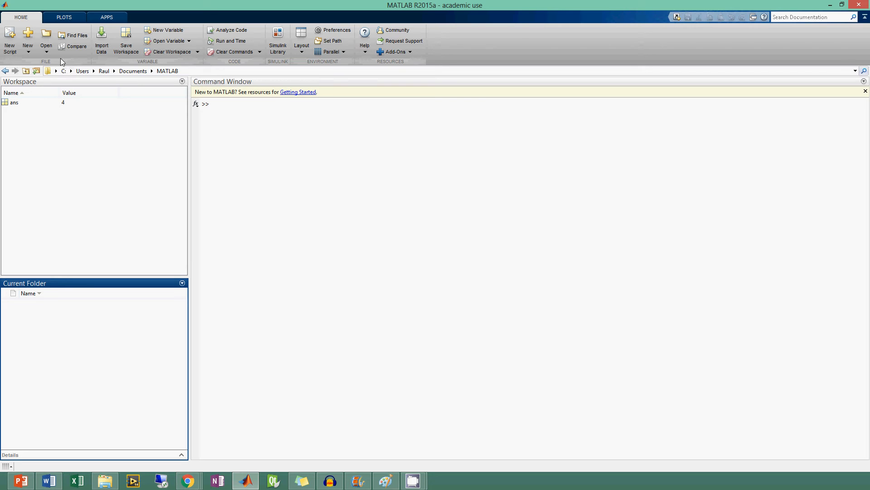
{"action": "mouse_move", "coordinate": [50, 64]}
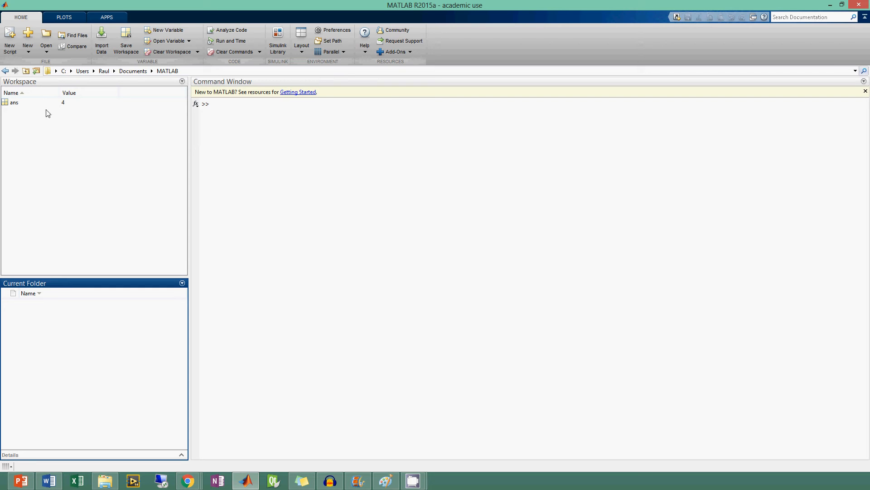
{"action": "mouse_move", "coordinate": [122, 107]}
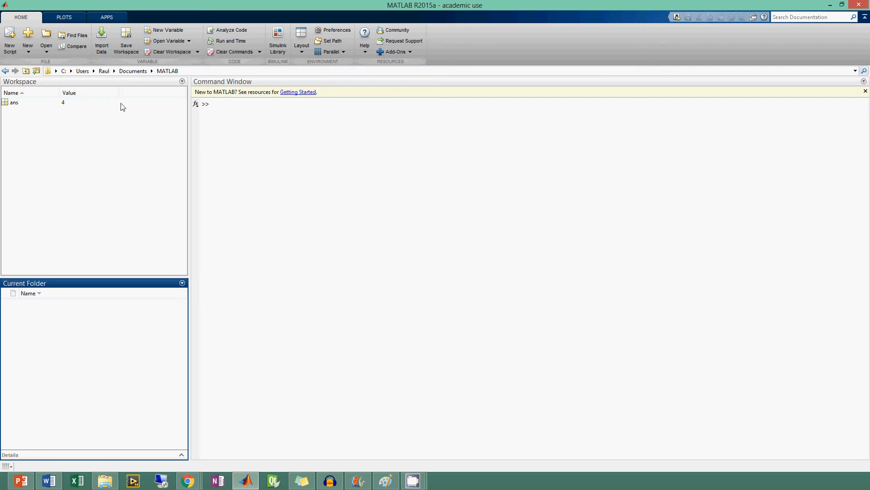
{"action": "mouse_move", "coordinate": [94, 139]}
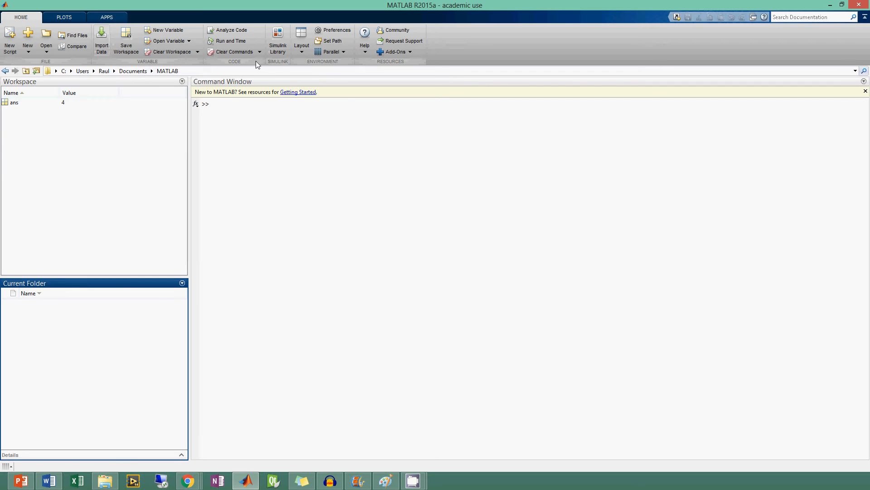
{"action": "mouse_move", "coordinate": [333, 37]}
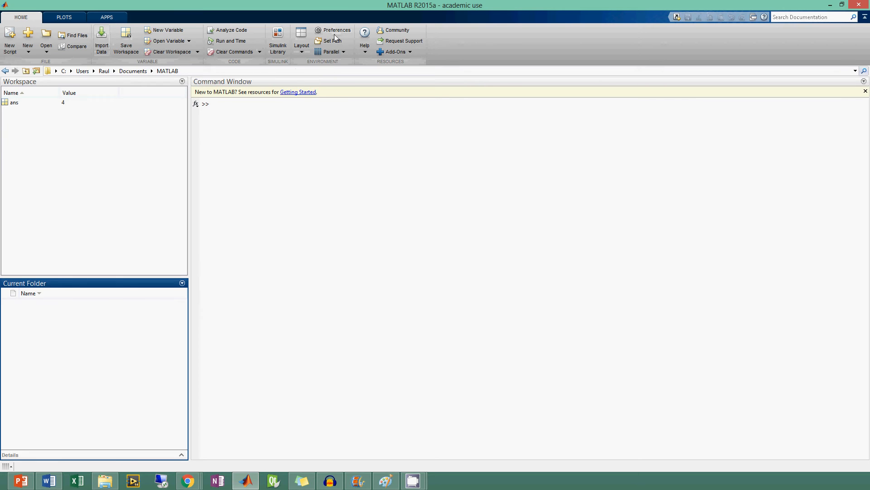
{"action": "mouse_move", "coordinate": [337, 30]}
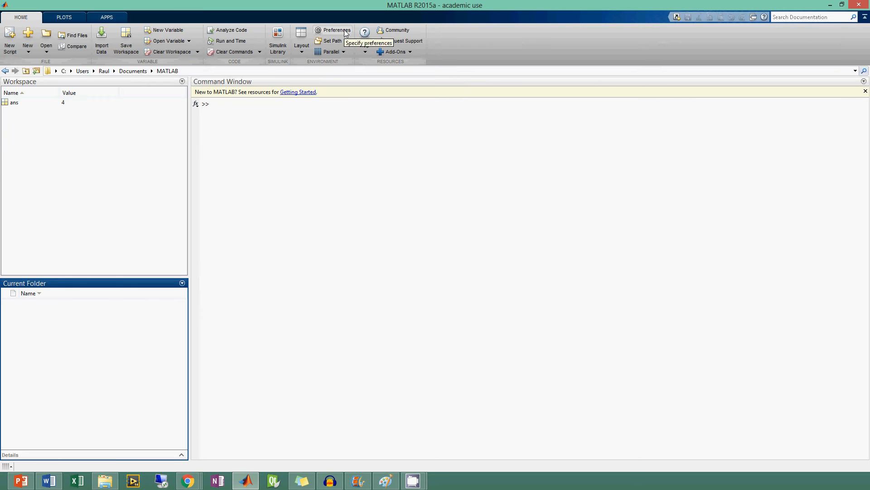
{"action": "mouse_move", "coordinate": [430, 134]}
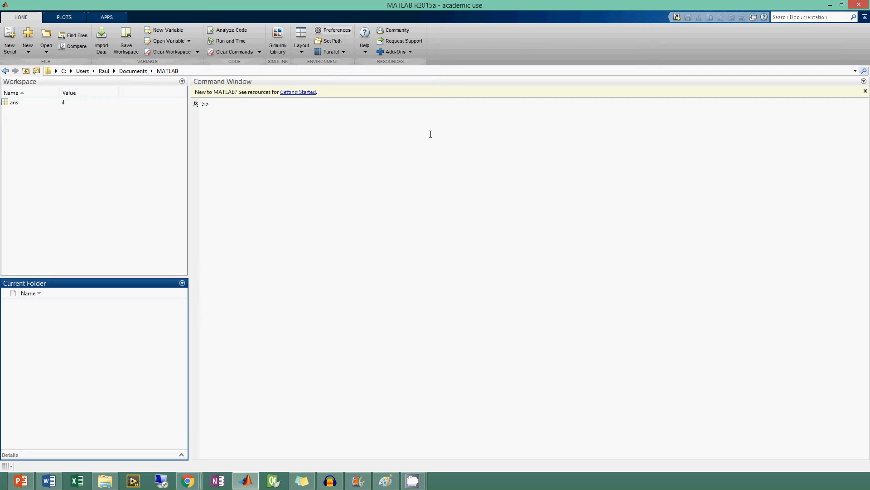
{"action": "mouse_move", "coordinate": [341, 61]}
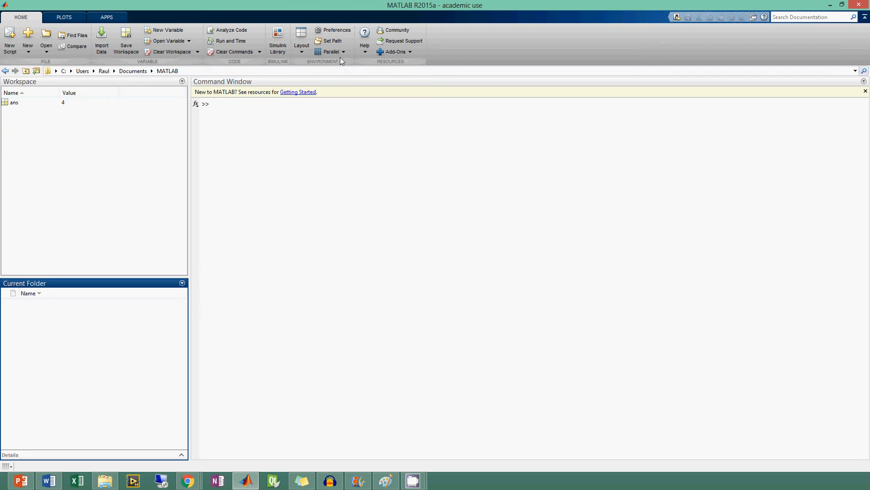
{"action": "left_click", "coordinate": [364, 45]}
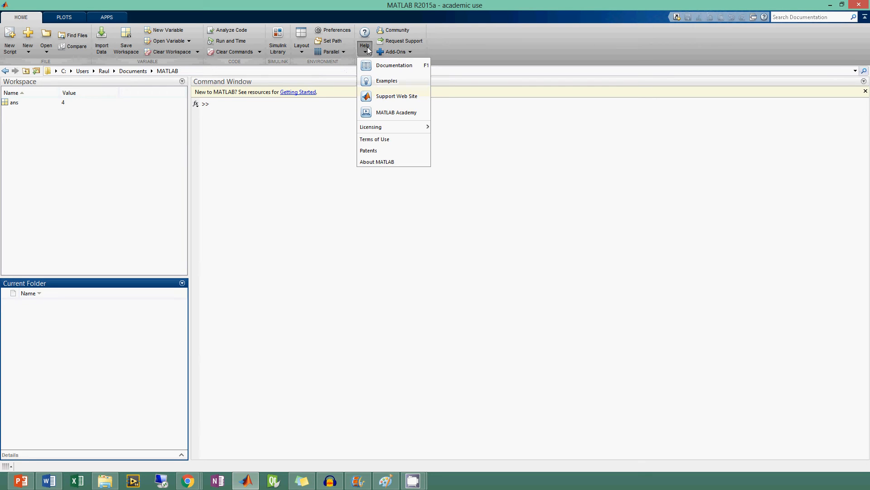
{"action": "mouse_move", "coordinate": [393, 65]}
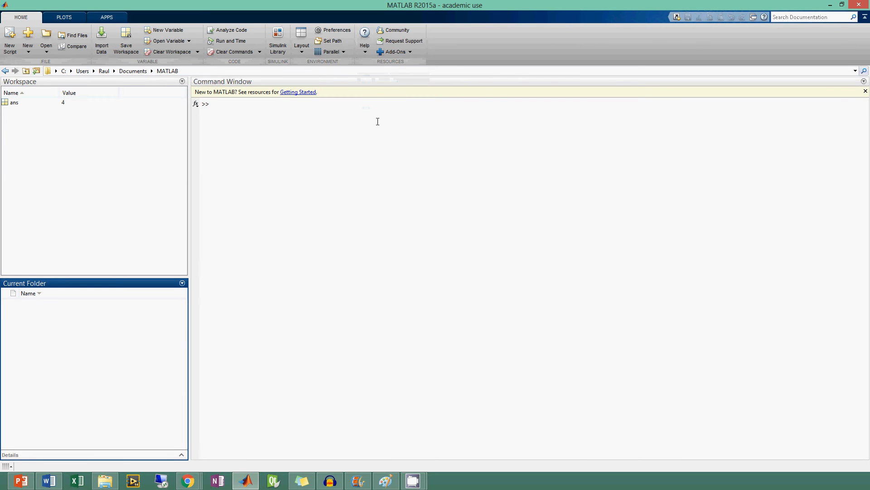
{"action": "type", "text": "help"}
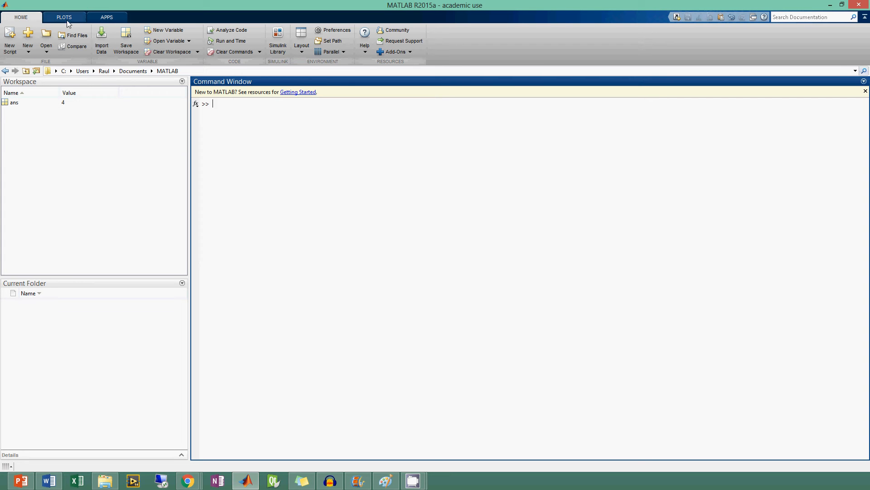
Show the Plots gallery of plot types, then switch to the Apps tab of installed apps
{"action": "left_click", "coordinate": [63, 17]}
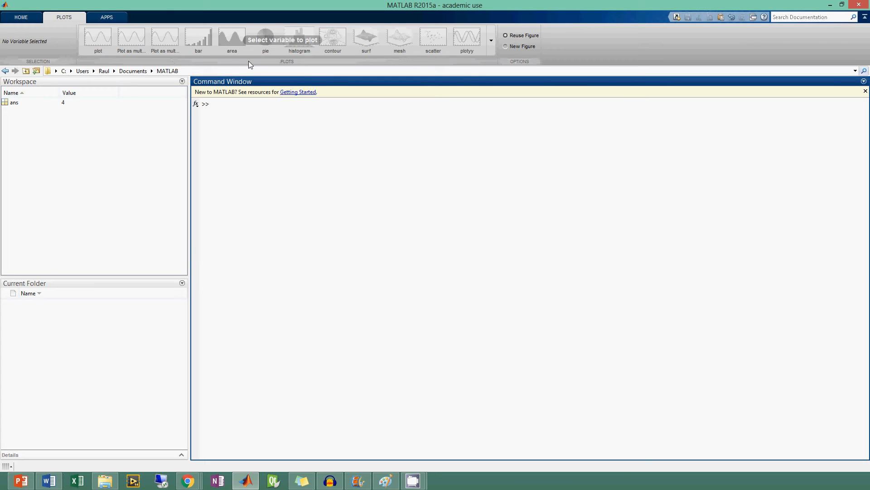
{"action": "mouse_move", "coordinate": [198, 48]}
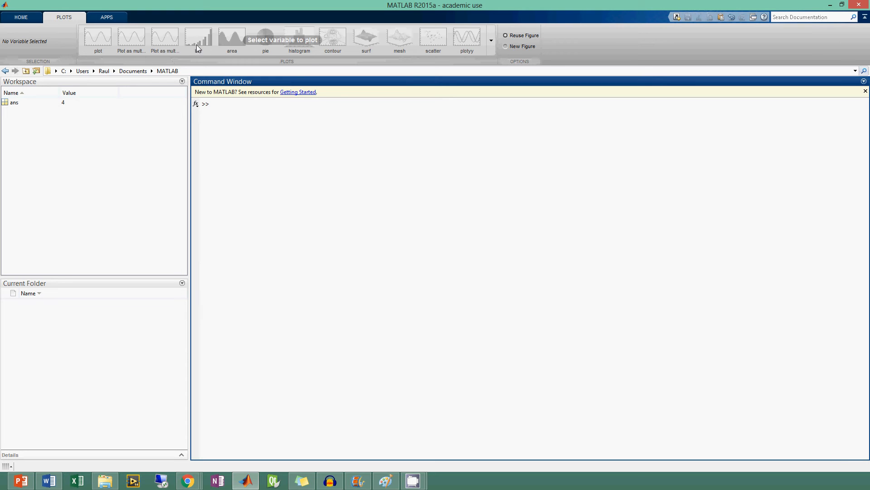
{"action": "mouse_move", "coordinate": [239, 40]}
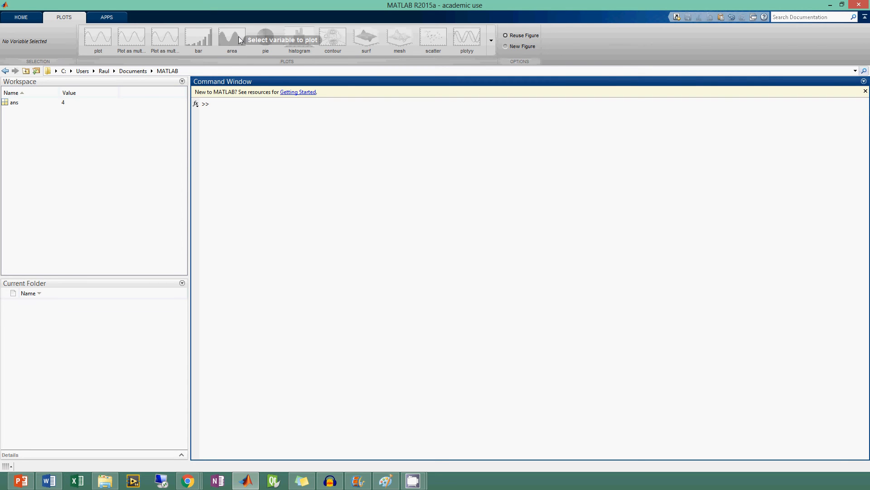
{"action": "mouse_move", "coordinate": [298, 45]}
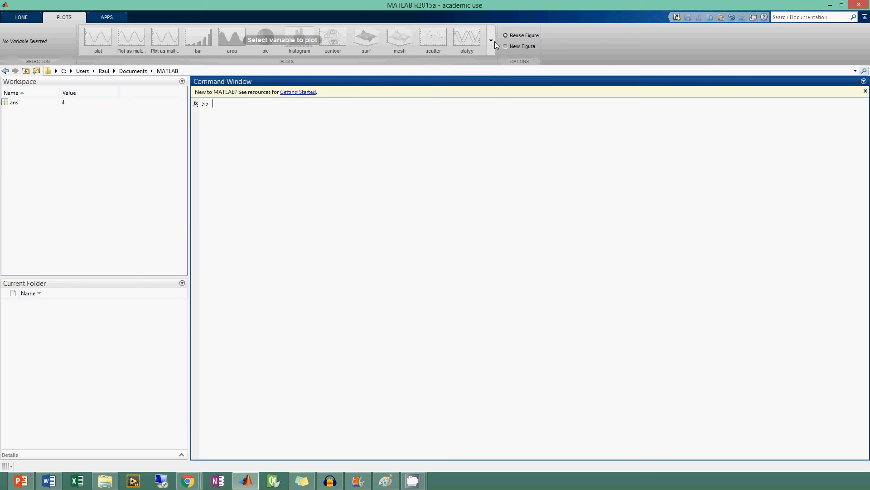
{"action": "left_click", "coordinate": [491, 40]}
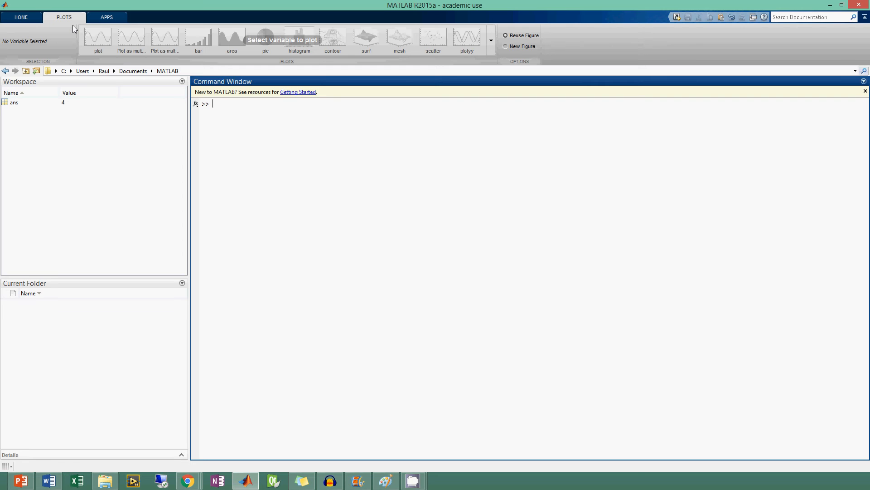
{"action": "mouse_move", "coordinate": [55, 28]}
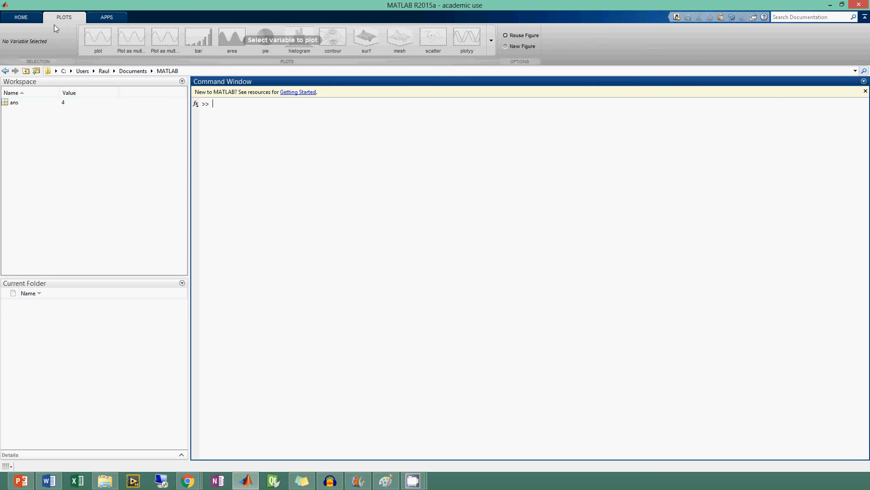
{"action": "mouse_move", "coordinate": [75, 23]}
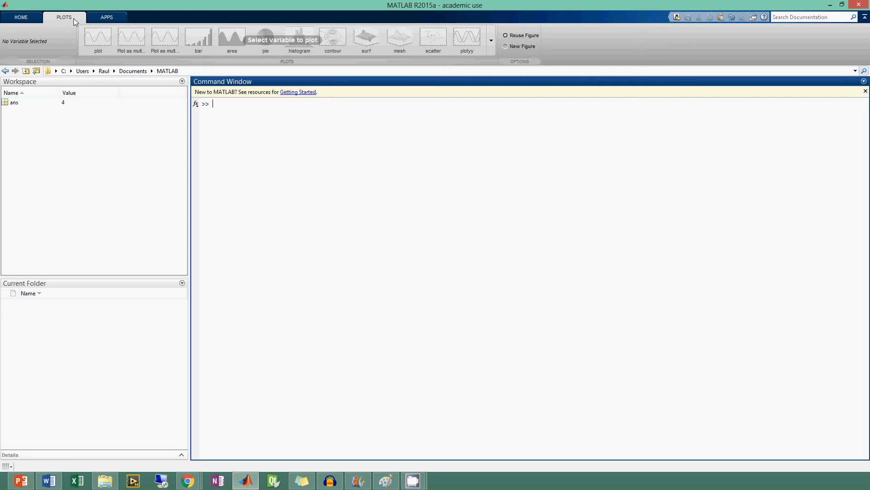
{"action": "left_click", "coordinate": [106, 17]}
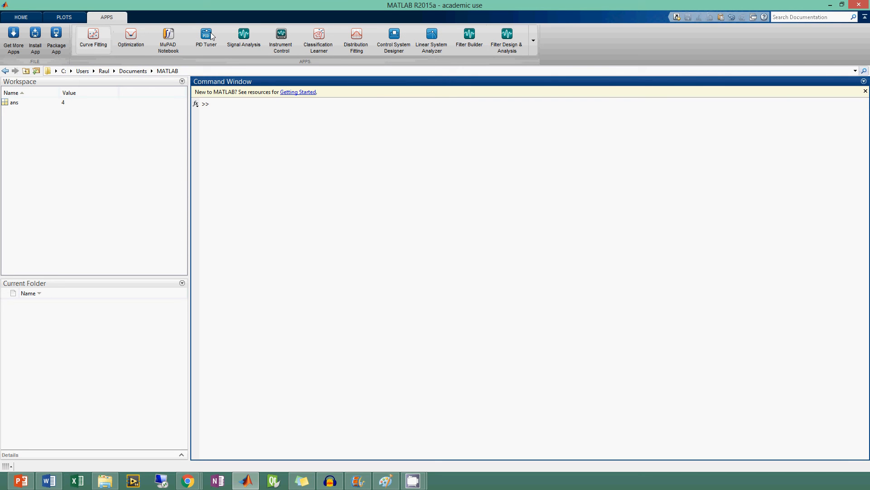
{"action": "mouse_move", "coordinate": [412, 57]}
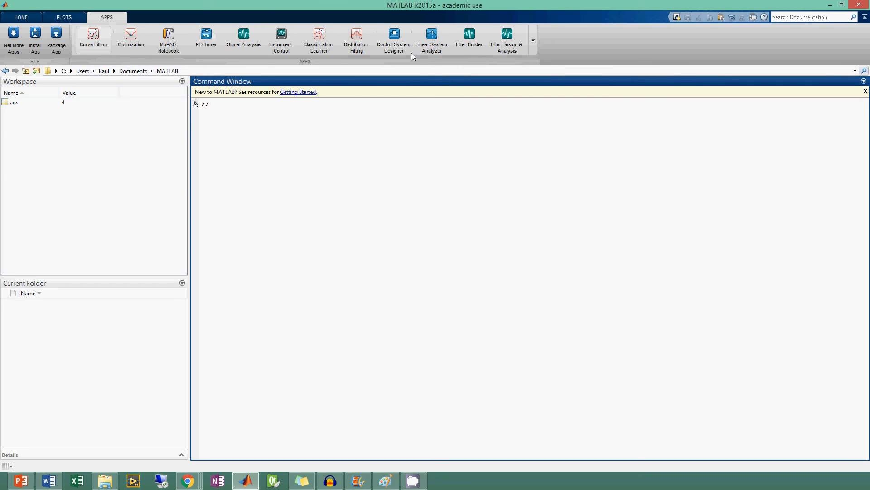
{"action": "mouse_move", "coordinate": [394, 40]}
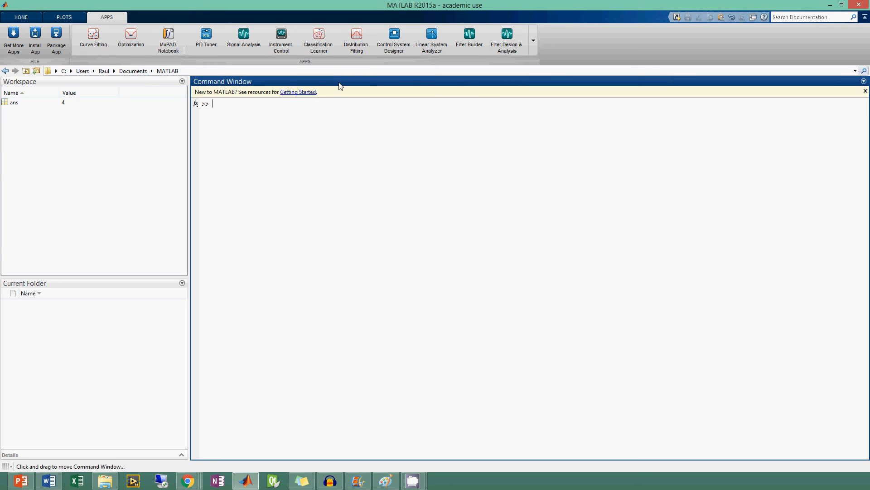
{"action": "mouse_move", "coordinate": [220, 53]}
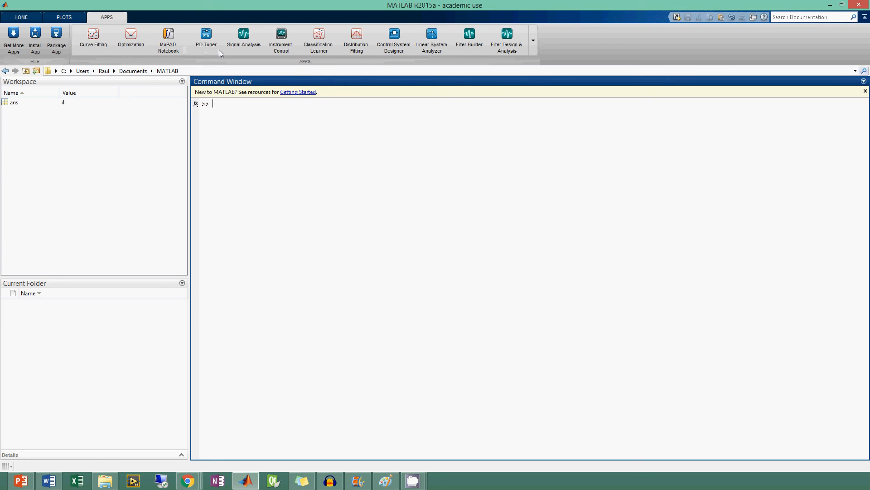
{"action": "mouse_move", "coordinate": [267, 44]}
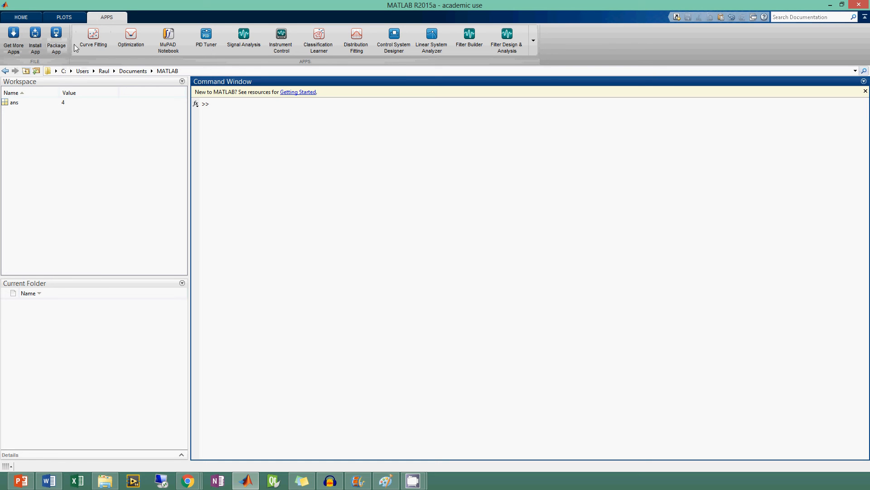
{"action": "mouse_move", "coordinate": [271, 74]}
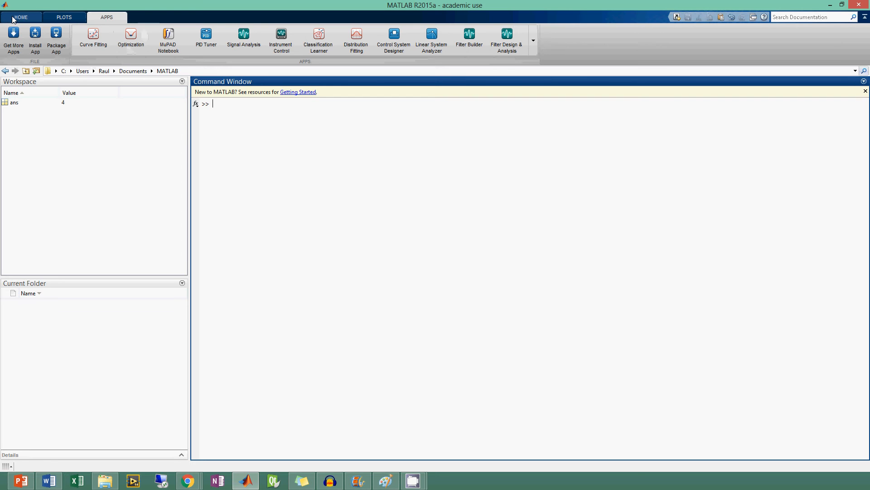
Return to the Home tab and create a new untitled script in the Editor
{"action": "left_click", "coordinate": [21, 18]}
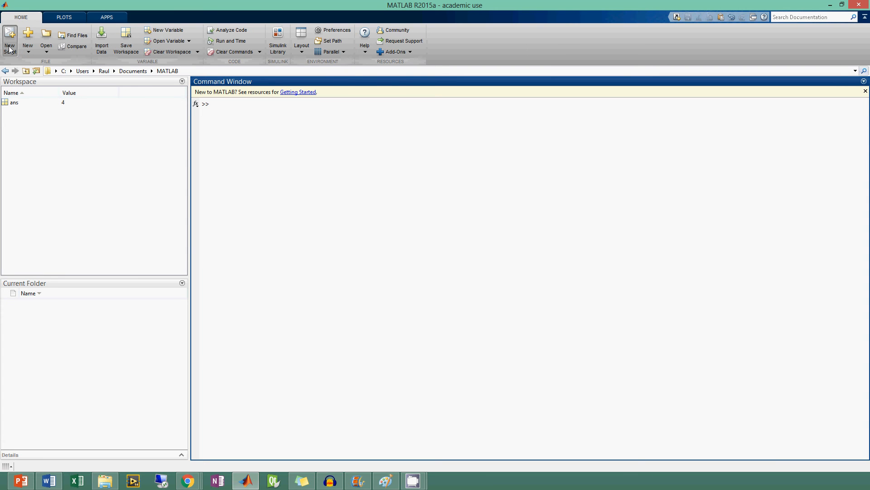
{"action": "left_click", "coordinate": [10, 39]}
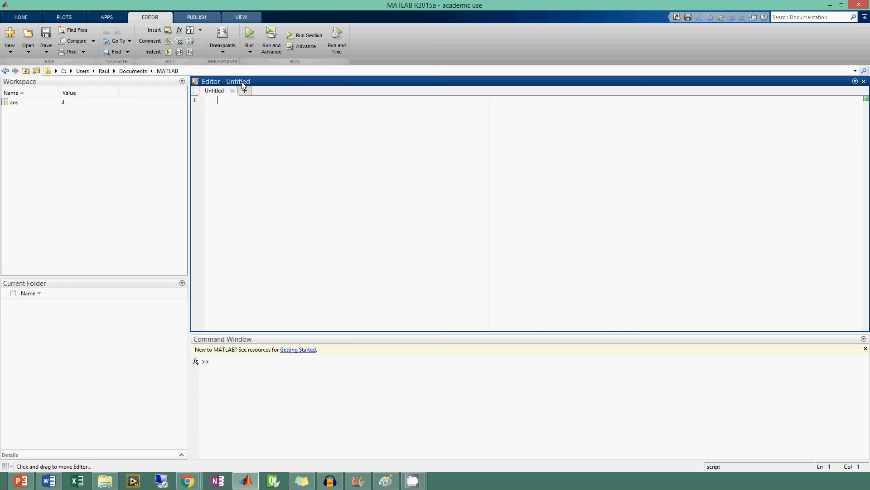
{"action": "mouse_move", "coordinate": [46, 39]}
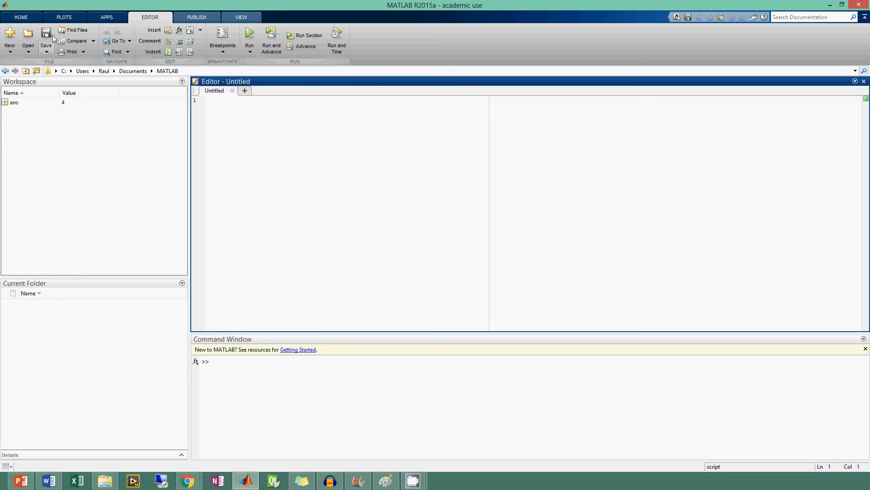
{"action": "mouse_move", "coordinate": [268, 144]}
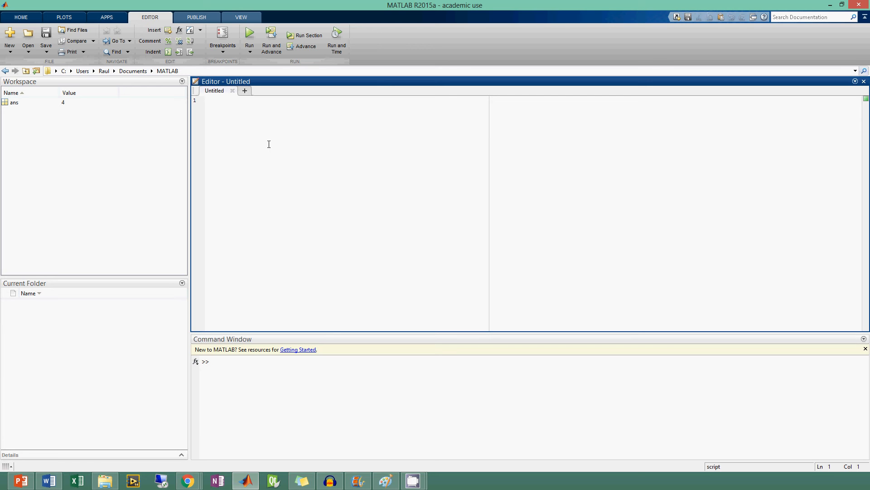
Write the lines 1+2, 2+2 and 3+2 and run the script, showing 3, 4 and 5
{"action": "type", "text": "1+2"}
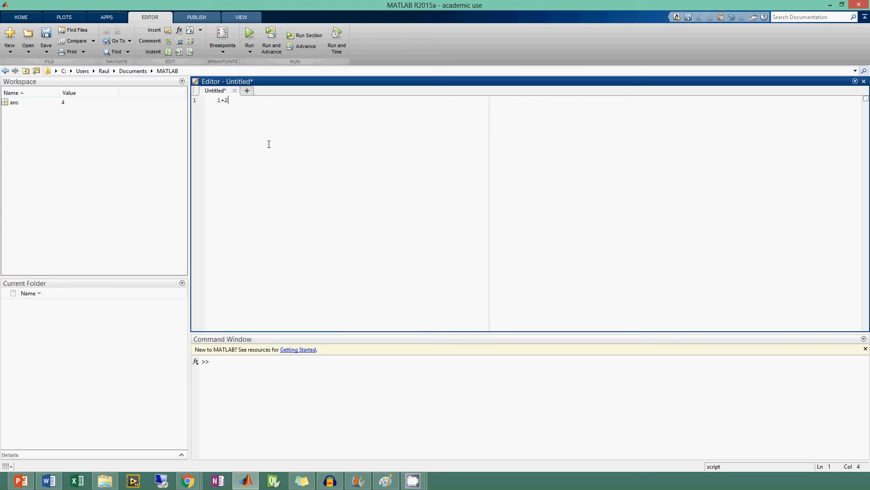
{"action": "type", "text": "2+"}
{"action": "type", "text": "3+"}
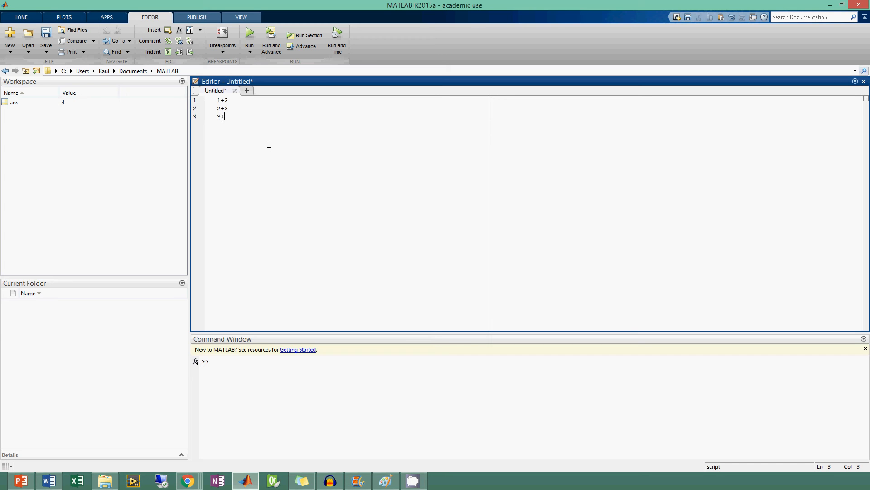
{"action": "type", "text": "2"}
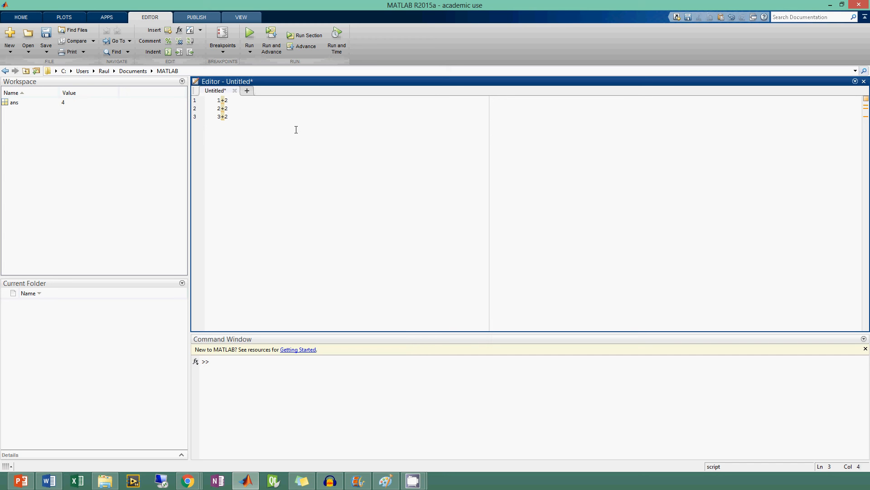
{"action": "left_click", "coordinate": [249, 34]}
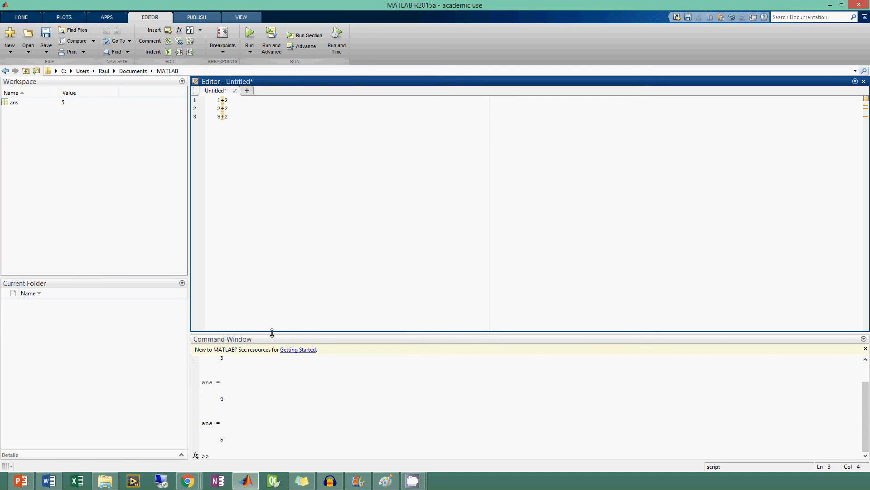
Enlarge the Command Window, then select the last answer and the script's lines
{"action": "left_click_drag", "start_coordinate": [271, 332], "coordinate": [272, 264]}
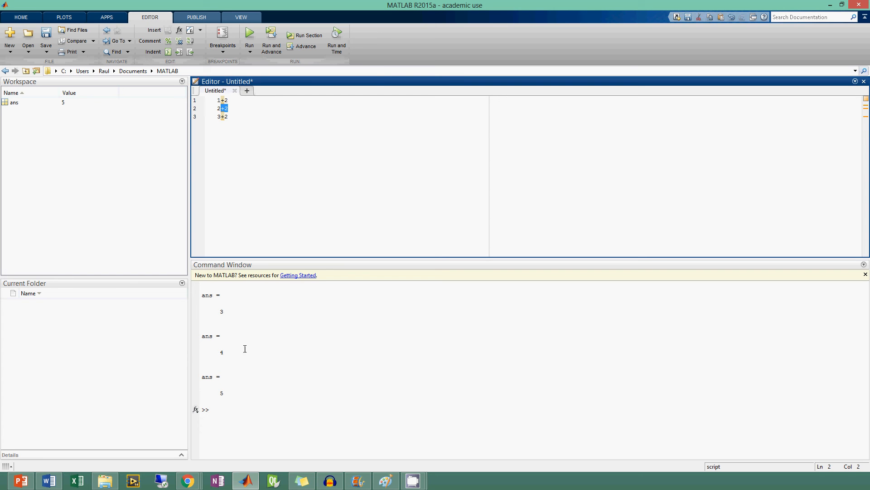
{"action": "left_click_drag", "start_coordinate": [203, 376], "coordinate": [222, 393]}
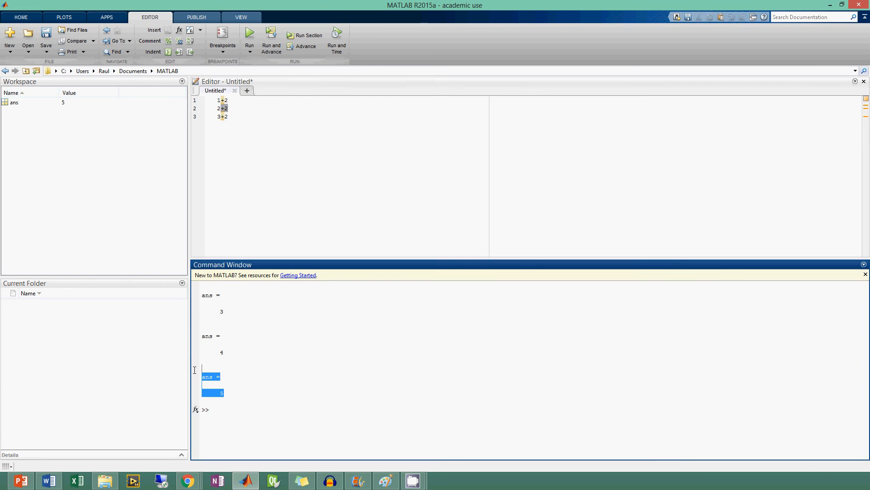
{"action": "mouse_move", "coordinate": [227, 387]}
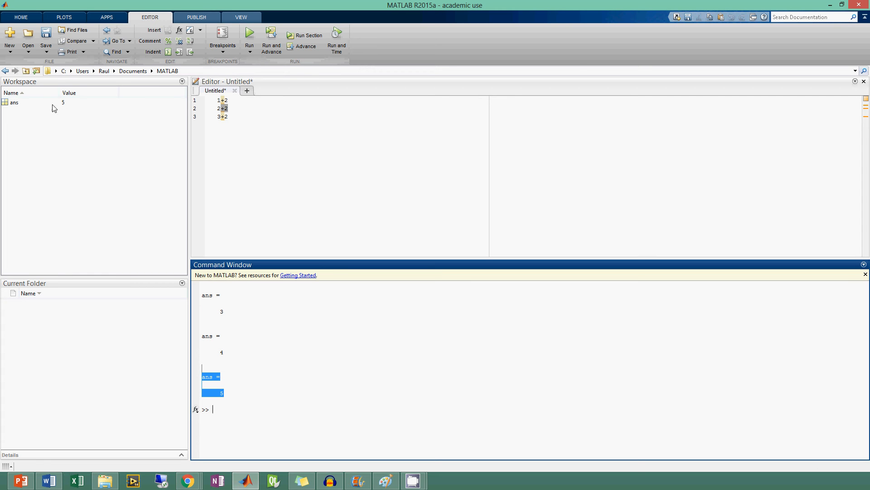
{"action": "mouse_move", "coordinate": [278, 253]}
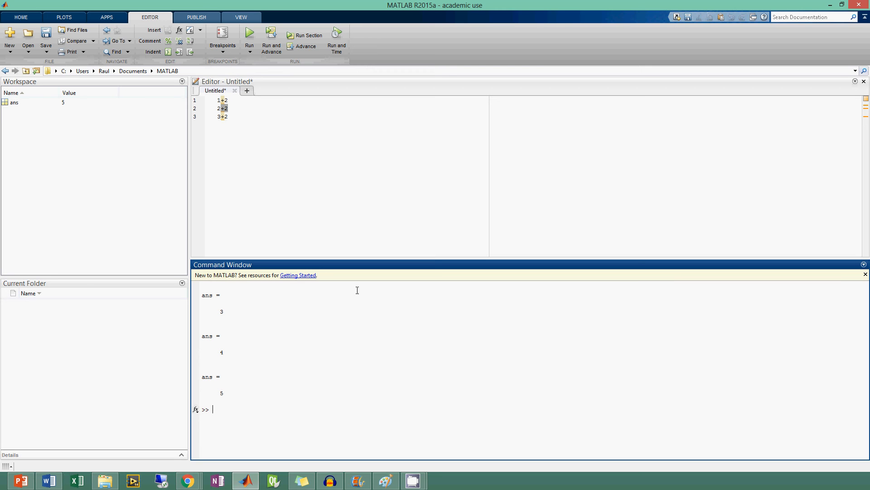
{"action": "double_click", "coordinate": [222, 116]}
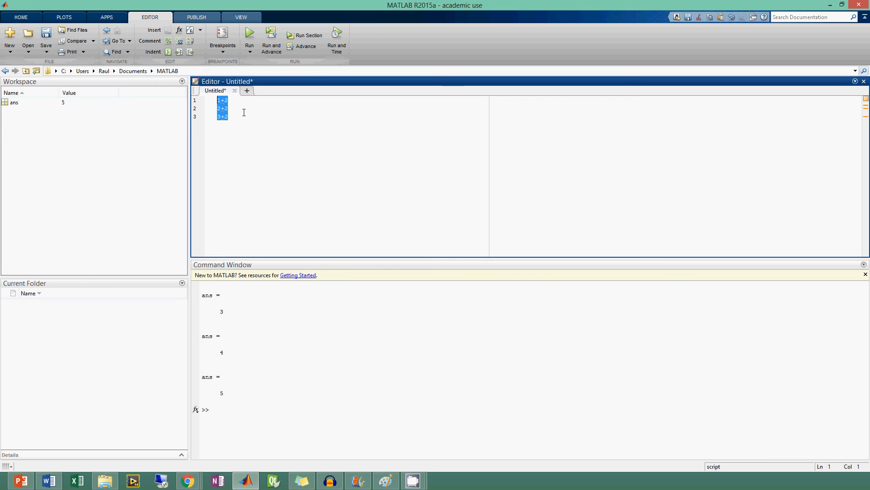
Delete the selected three sum lines from the script
{"action": "key", "text": "Delete"}
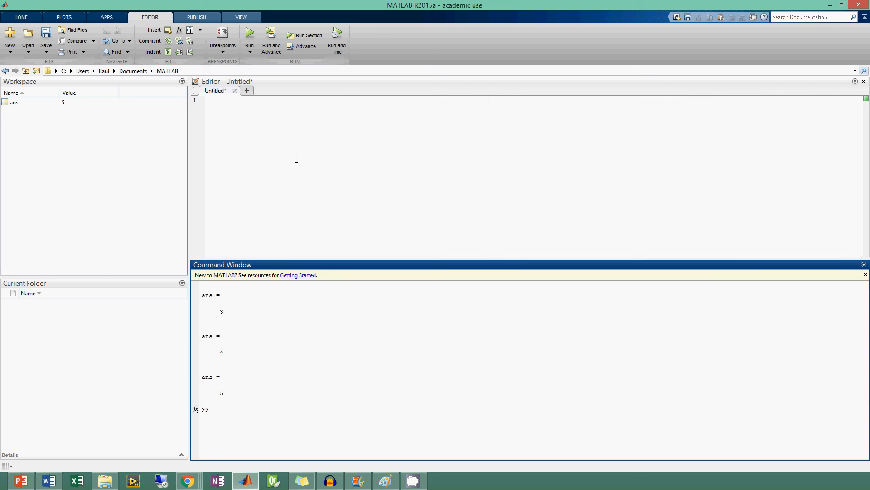
{"action": "mouse_move", "coordinate": [258, 406]}
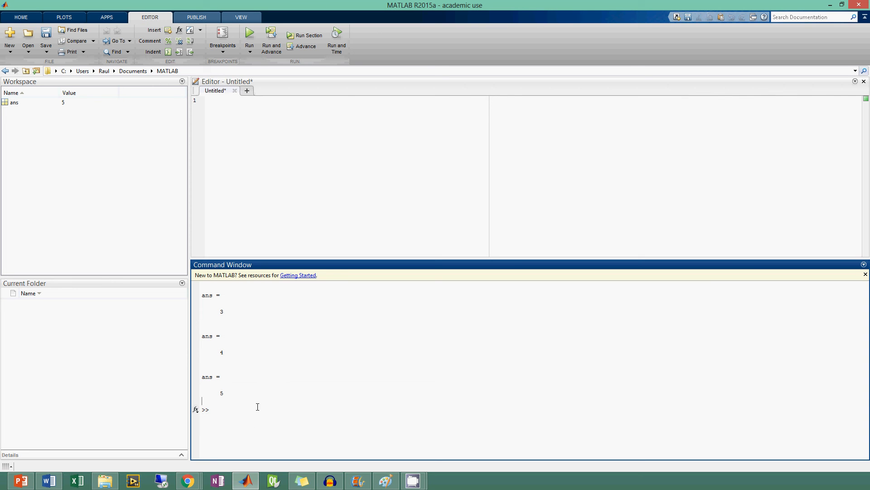
{"action": "mouse_move", "coordinate": [368, 433]}
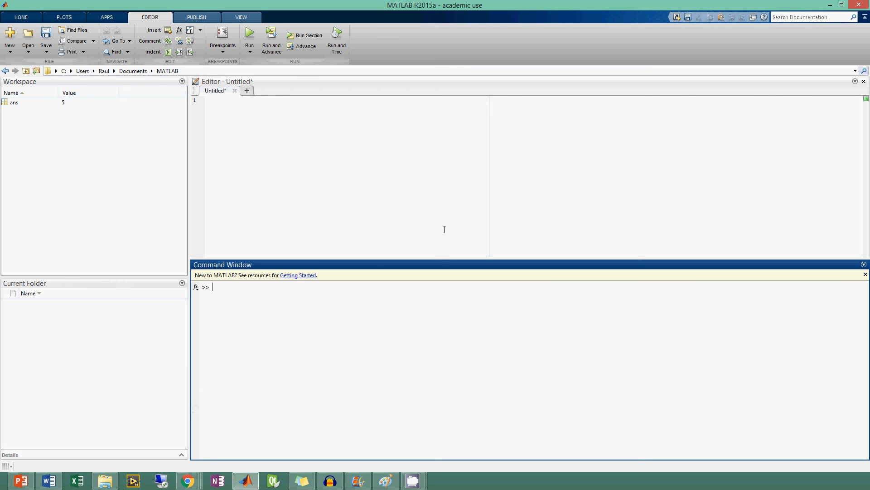
{"action": "mouse_move", "coordinate": [339, 171]}
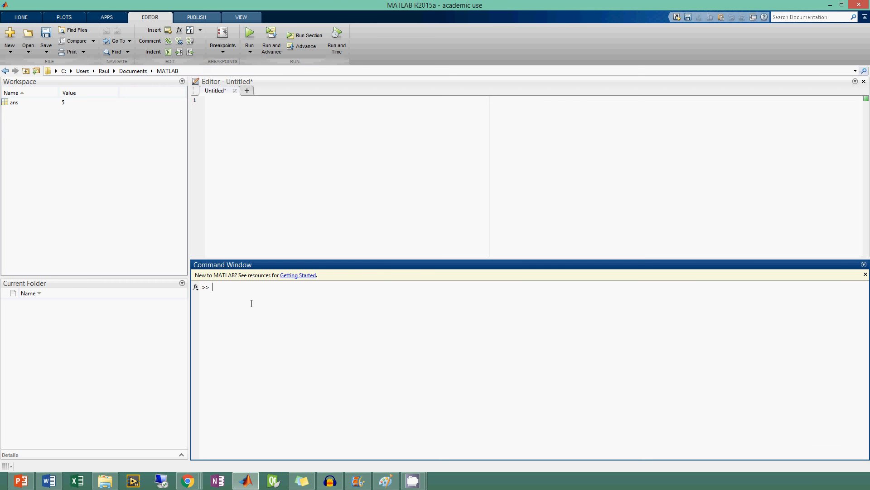
Clear the Command Window with clc and enter a malformed sum at the prompt
{"action": "type", "text": "clc"}
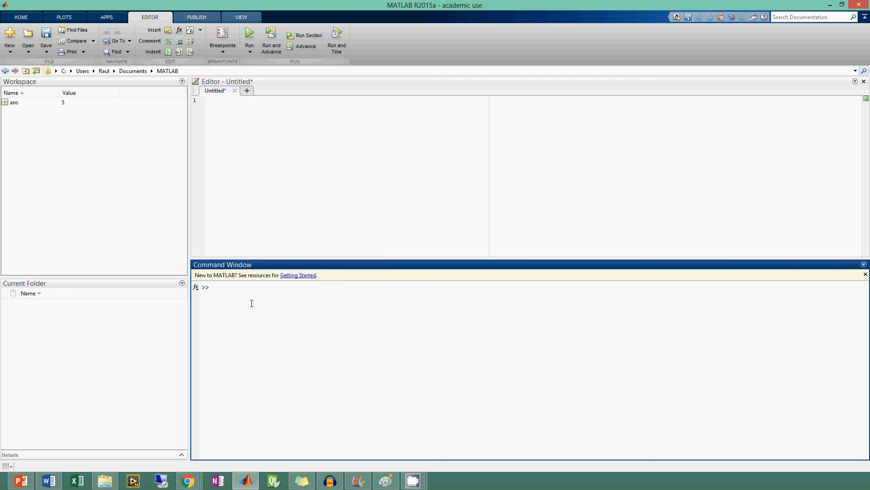
{"action": "type", "text": "1+2"}
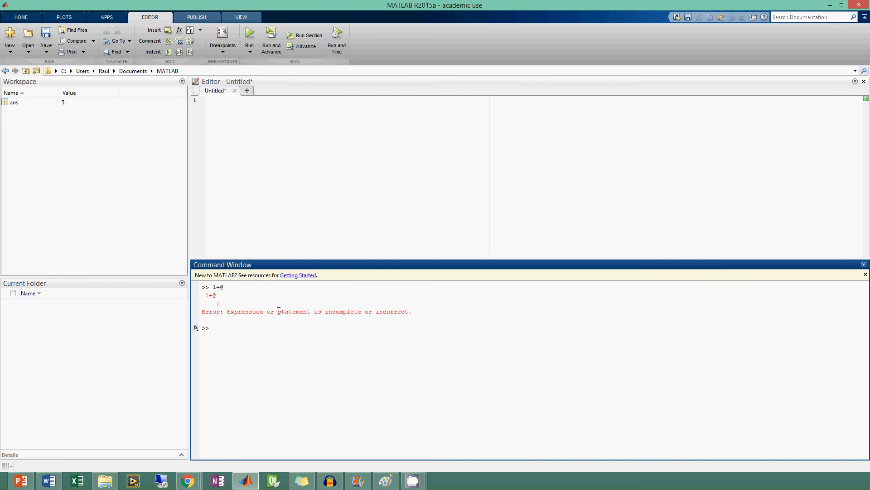
Recall and rerun 1+2 from history, then enter 1+3, 10+10 and clc
{"action": "type", "text": "1"}
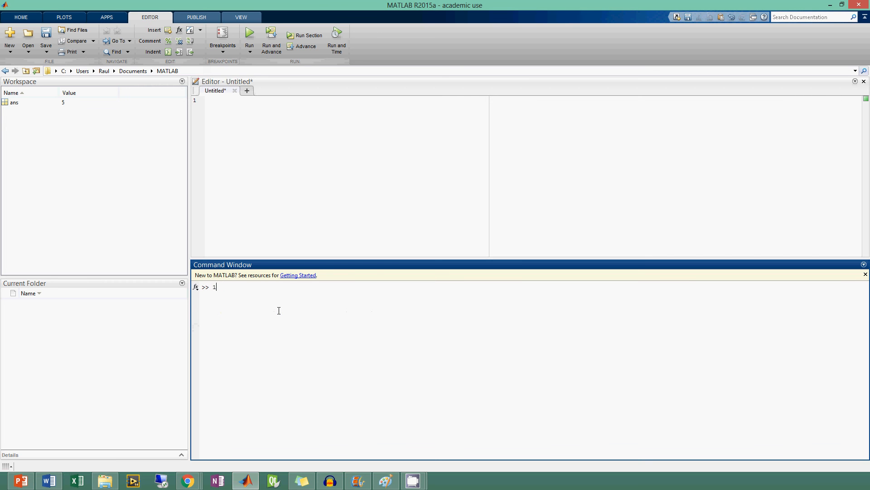
{"action": "key", "text": "Enter"}
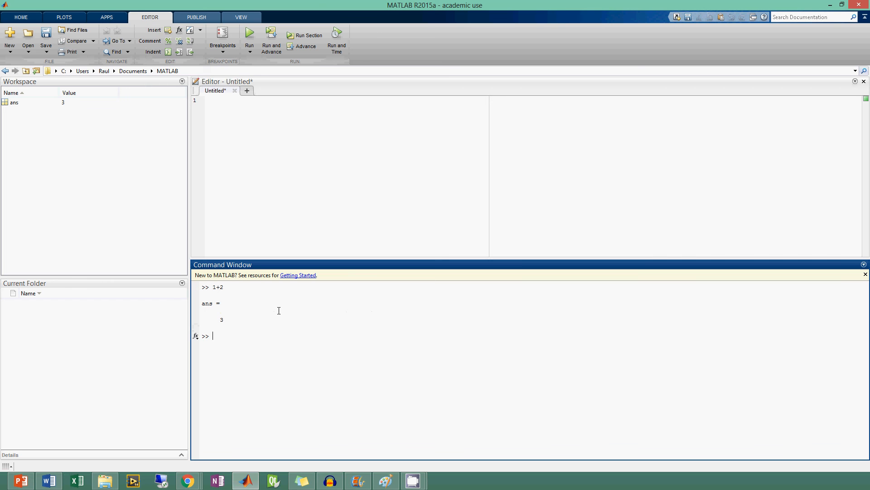
{"action": "type", "text": "1+3"}
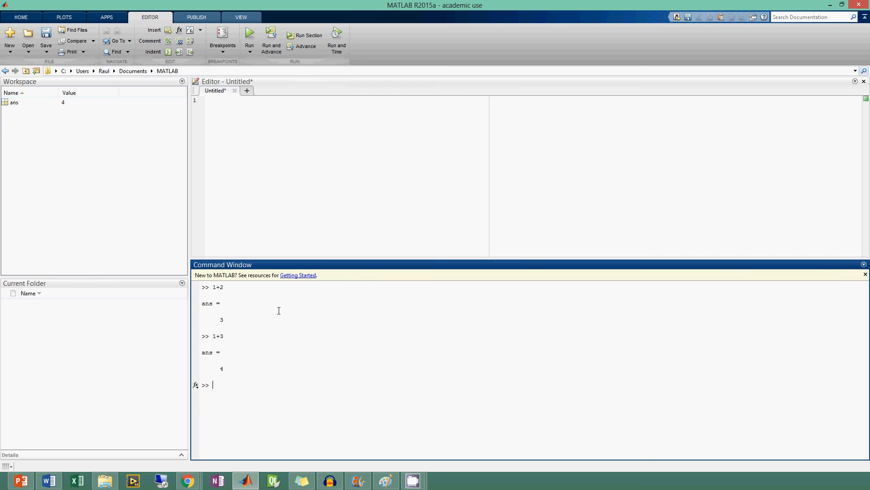
{"action": "type", "text": "10+10"}
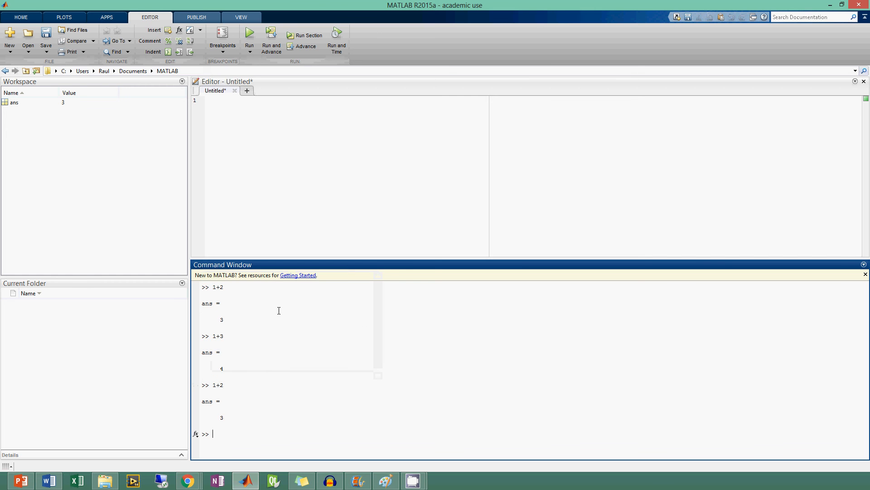
{"action": "type", "text": "clc"}
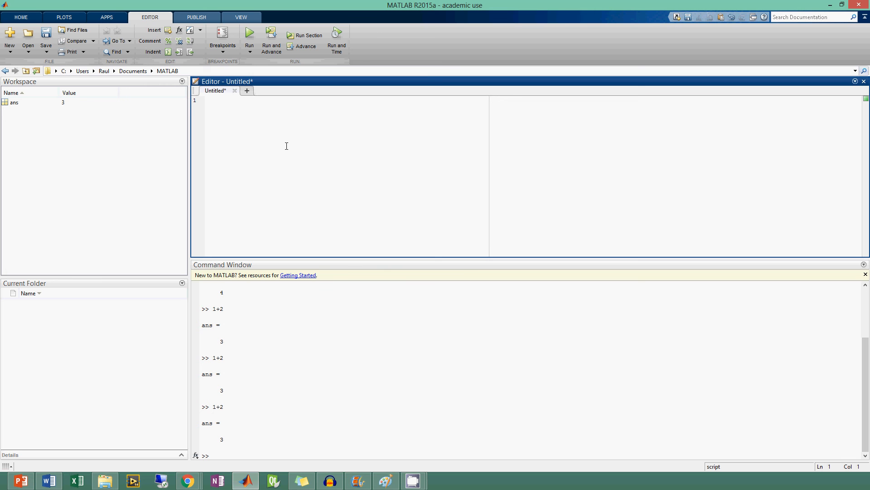
{"action": "mouse_move", "coordinate": [284, 149]}
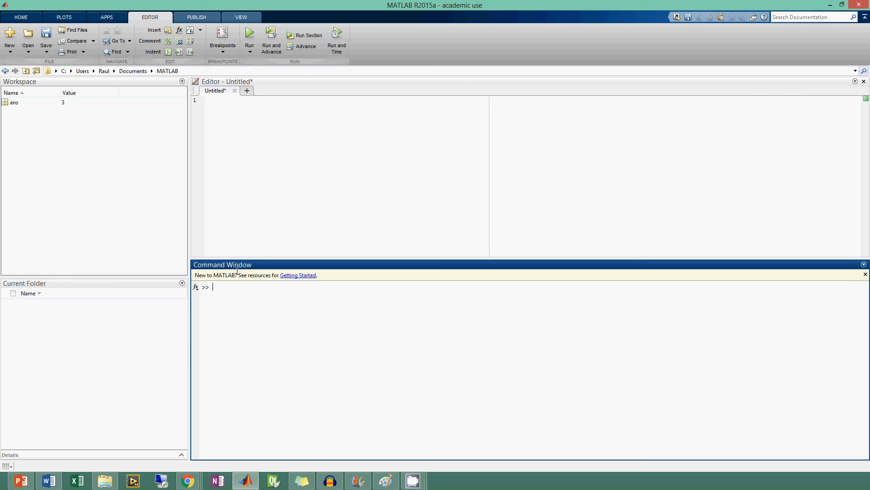
{"action": "mouse_move", "coordinate": [246, 339]}
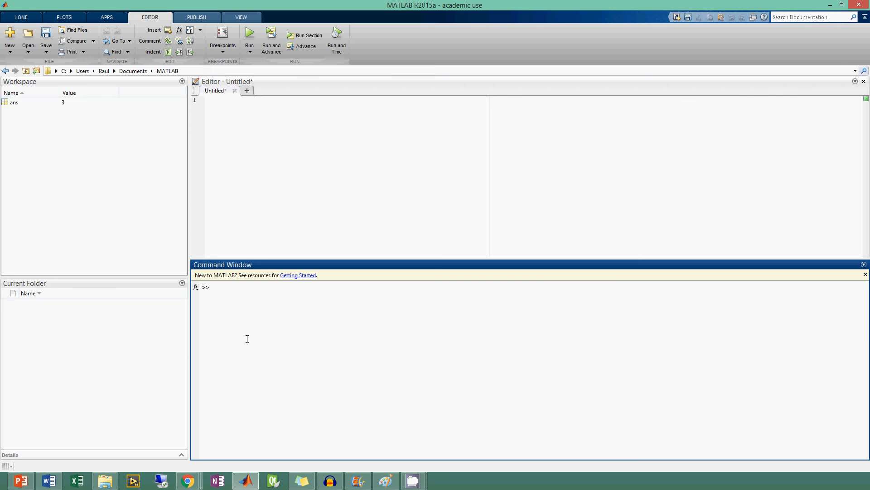